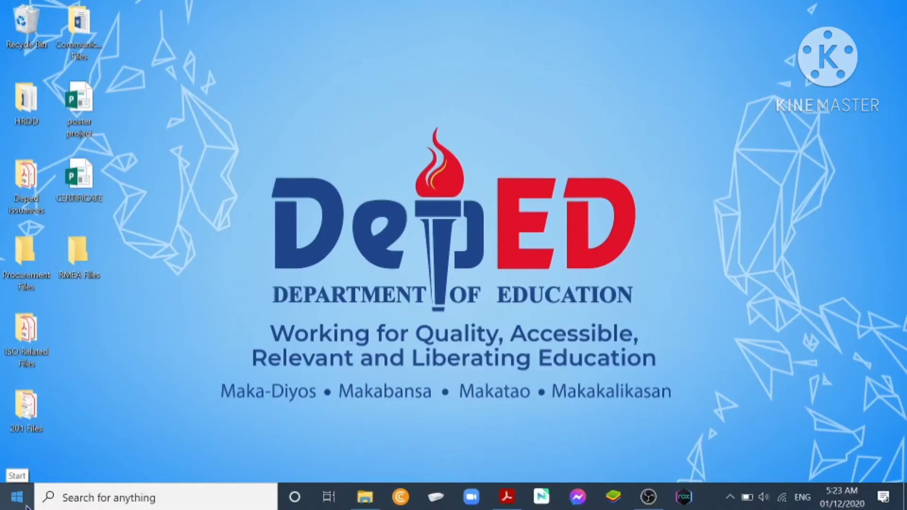
Step: Launch Publisher 2016 from the Windows Start menu
left_click(18, 493)
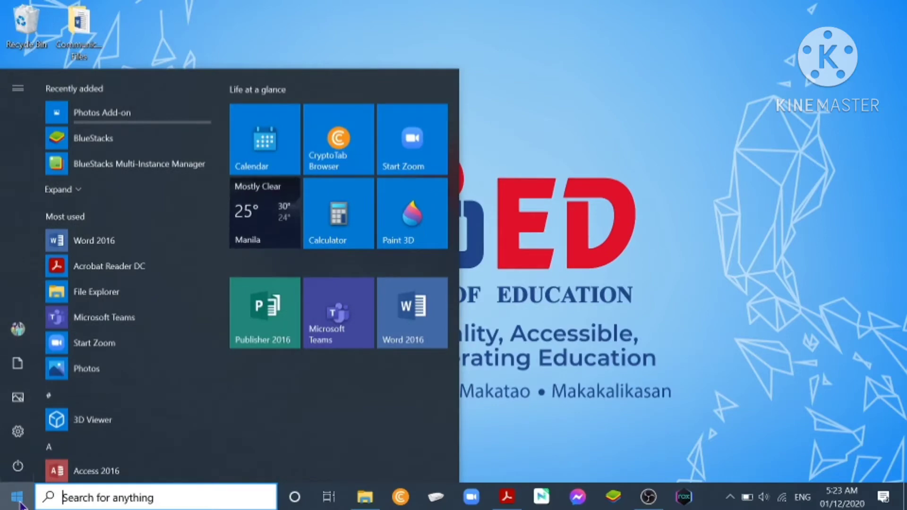
mouse_move(137, 417)
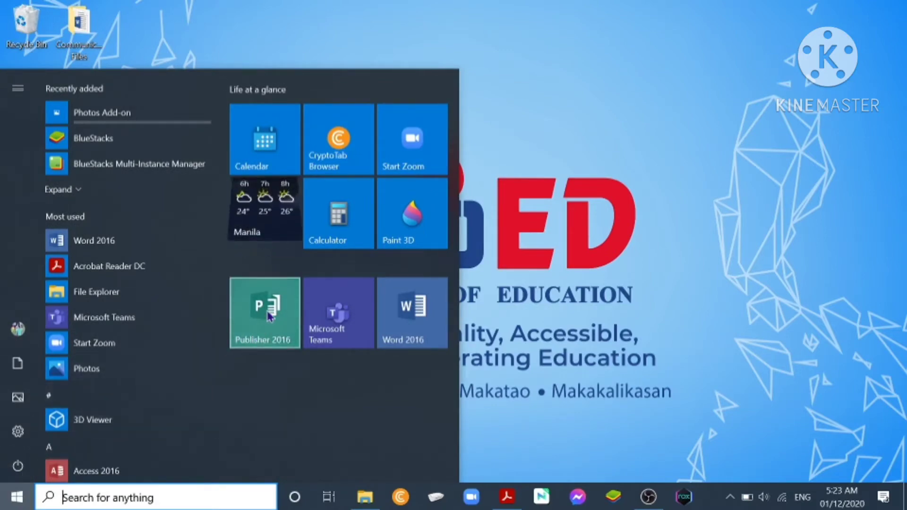
left_click(264, 312)
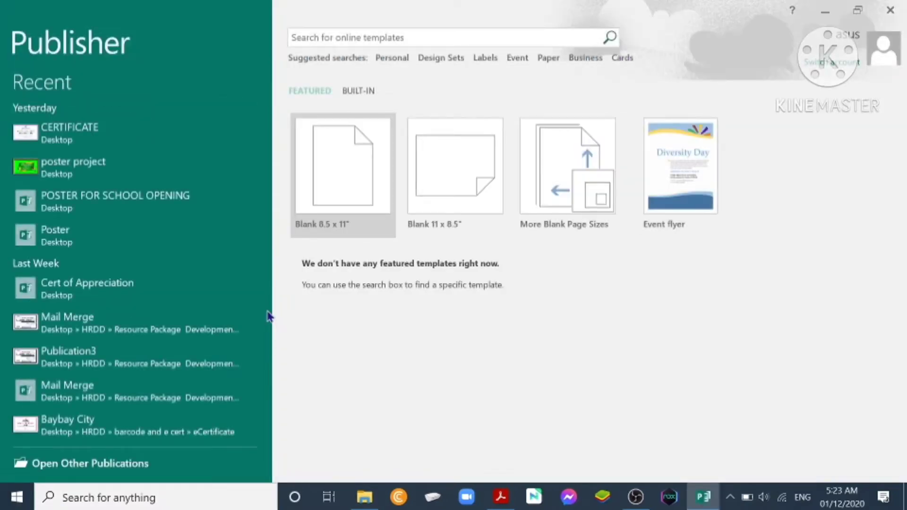
mouse_move(321, 248)
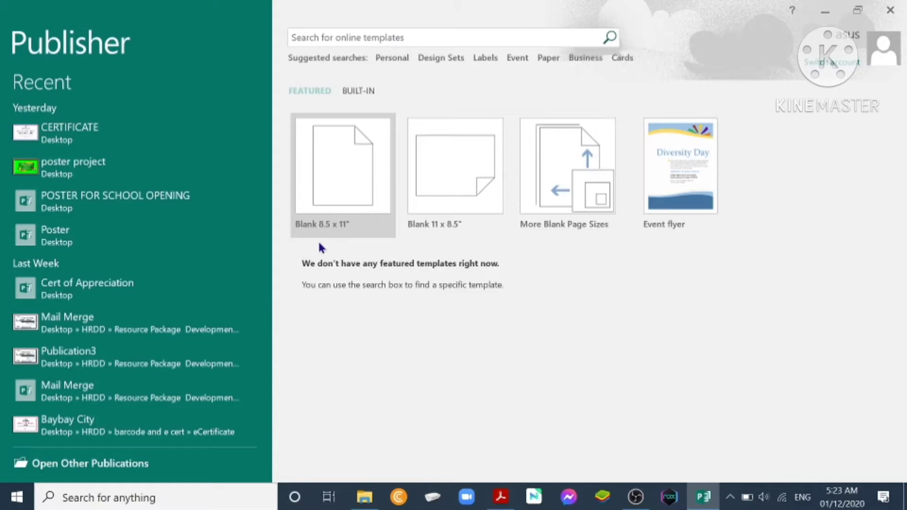
mouse_move(317, 226)
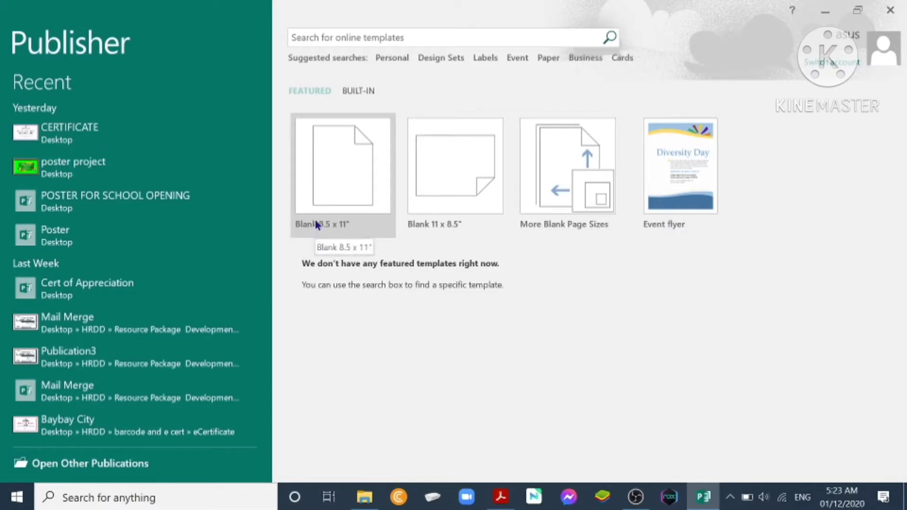
mouse_move(343, 205)
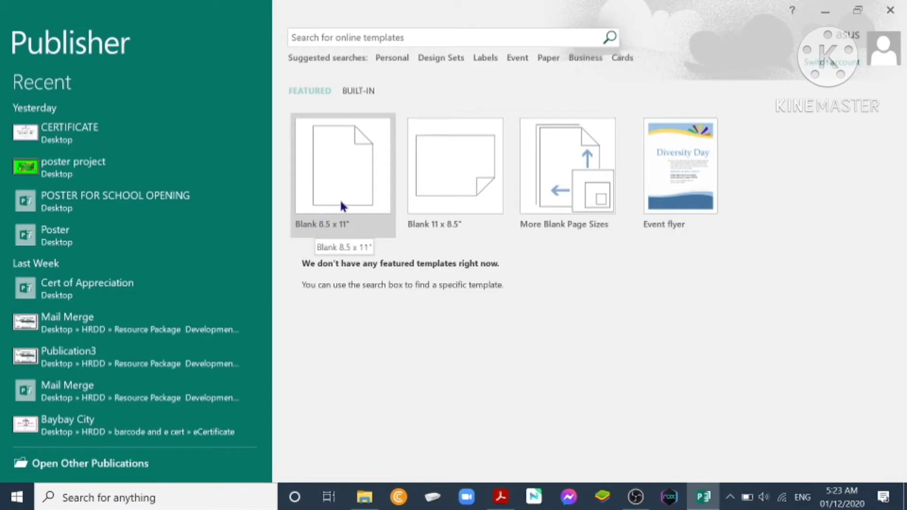
mouse_move(398, 203)
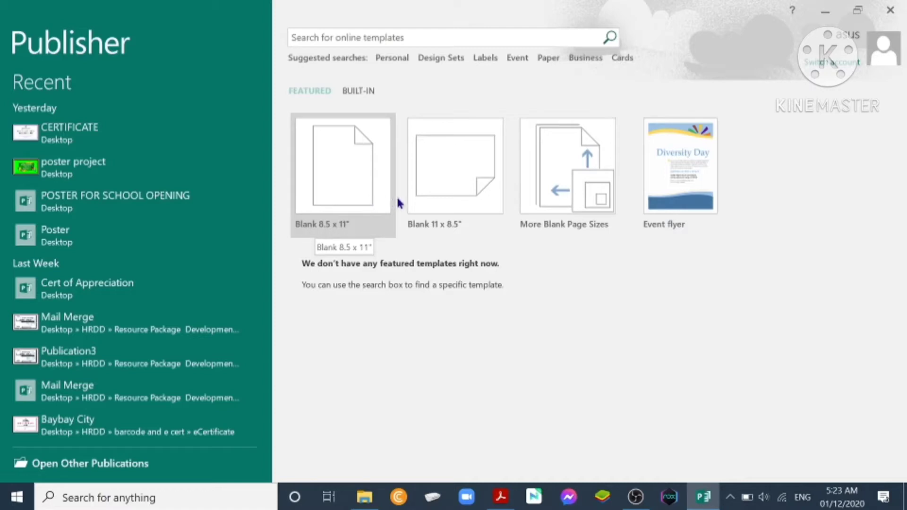
mouse_move(386, 200)
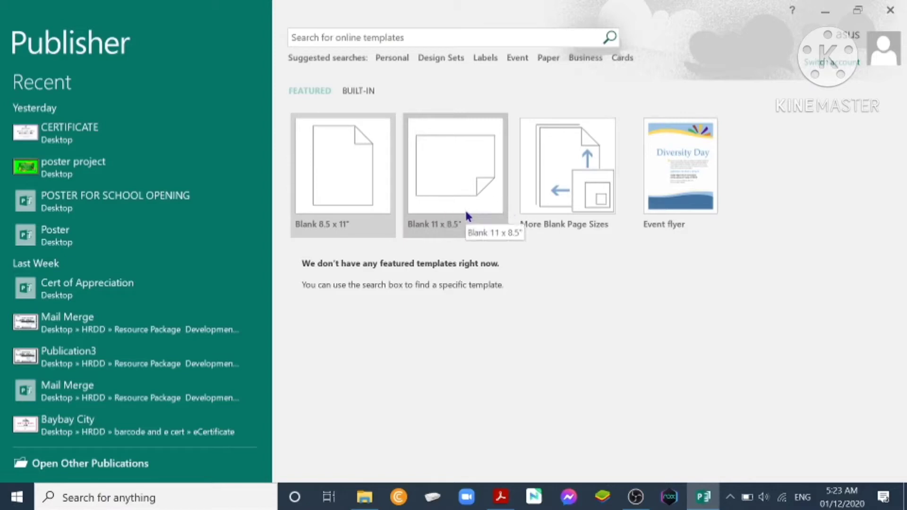
Step: Show the Built-In template categories and scroll down toward Newsletters
left_click(357, 90)
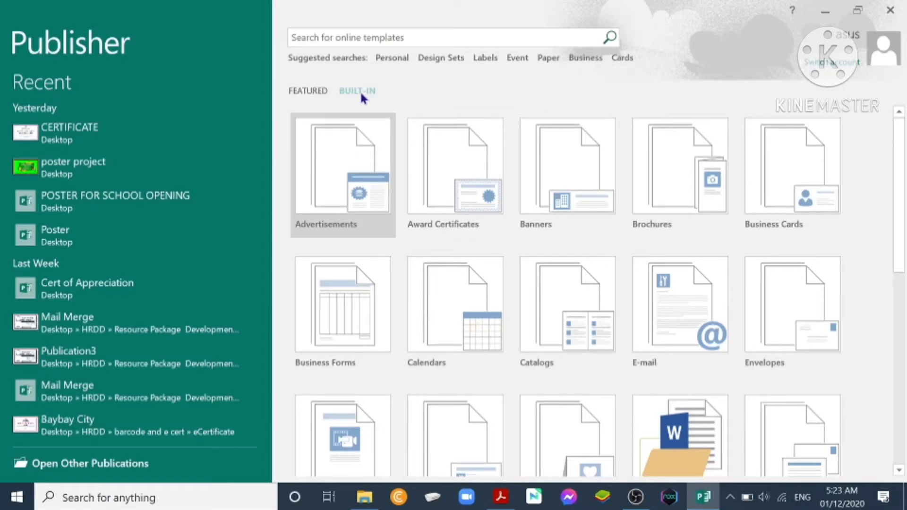
mouse_move(361, 108)
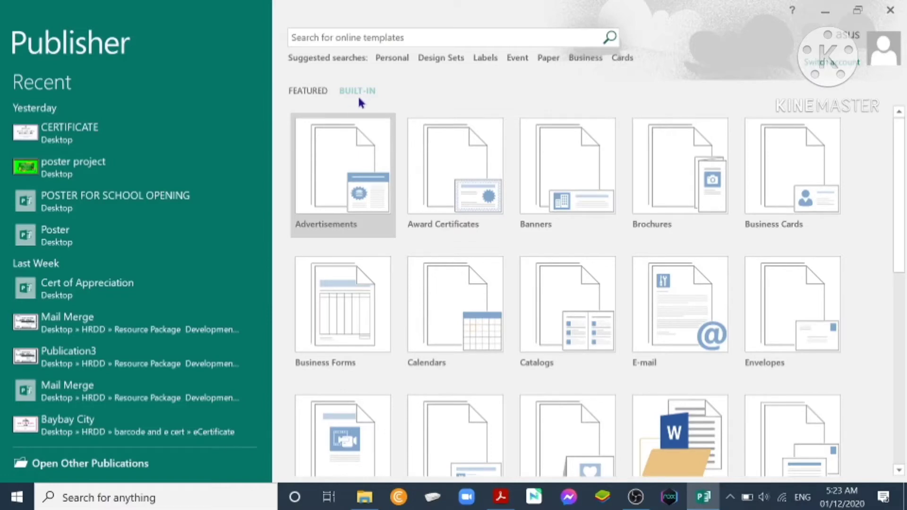
mouse_move(434, 201)
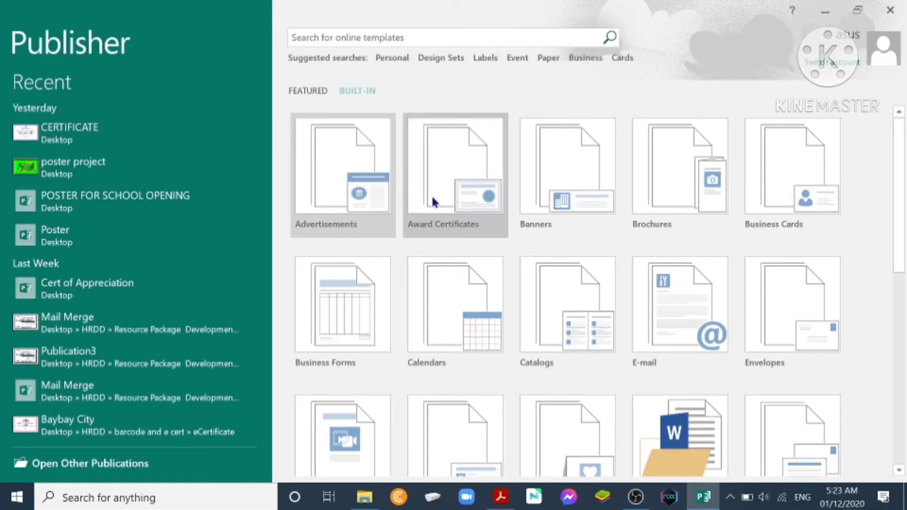
mouse_move(551, 272)
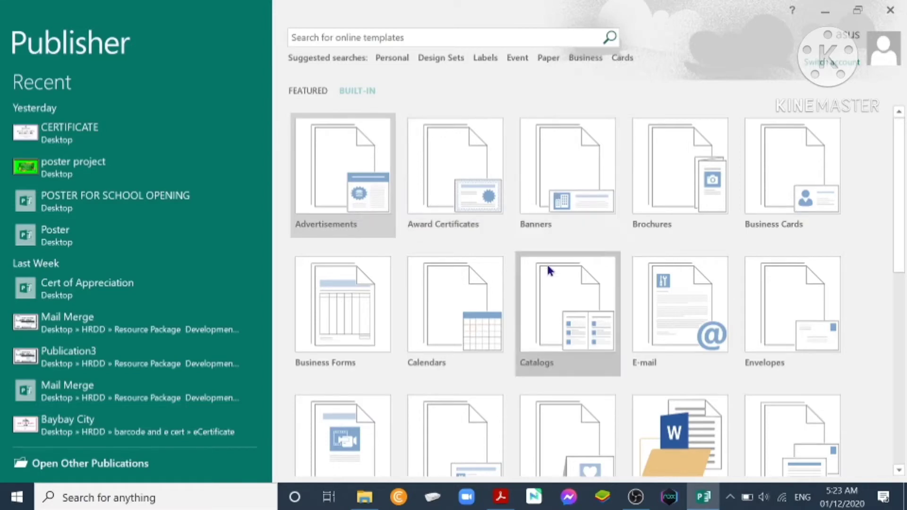
scroll("down", 3)
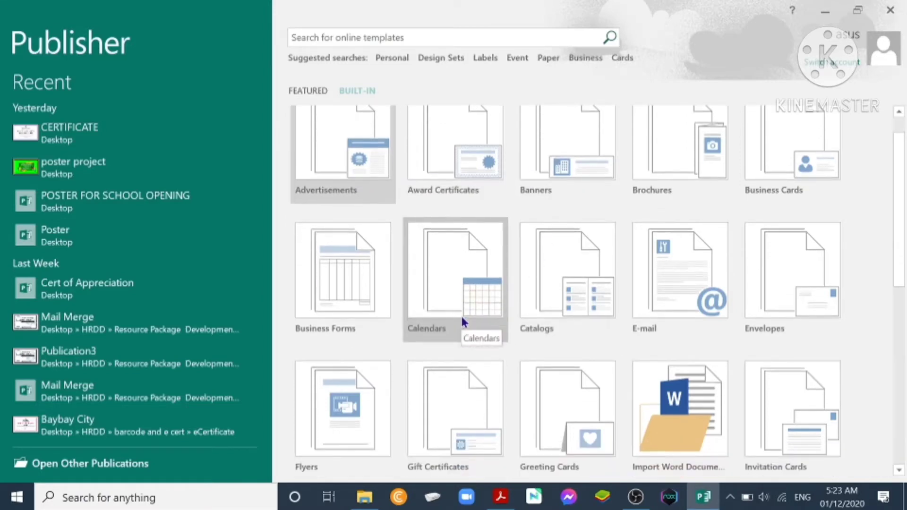
scroll("down", 3)
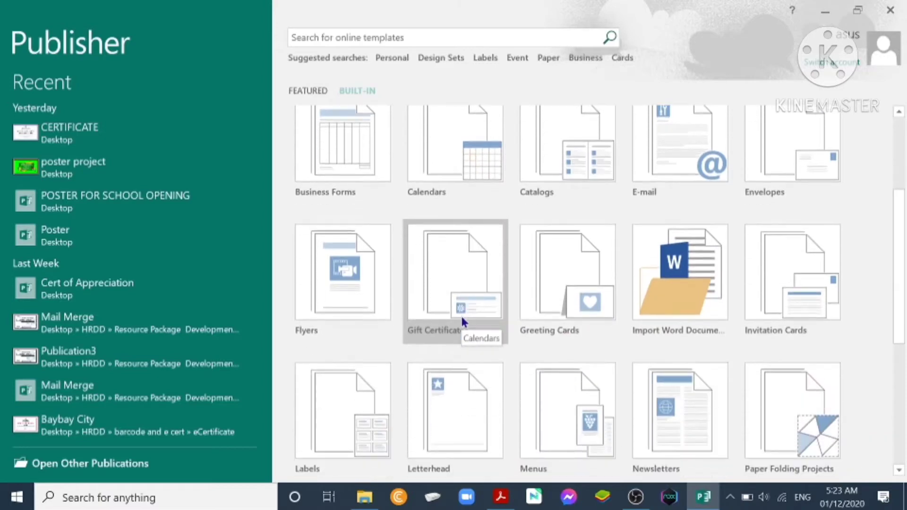
scroll("down", 3)
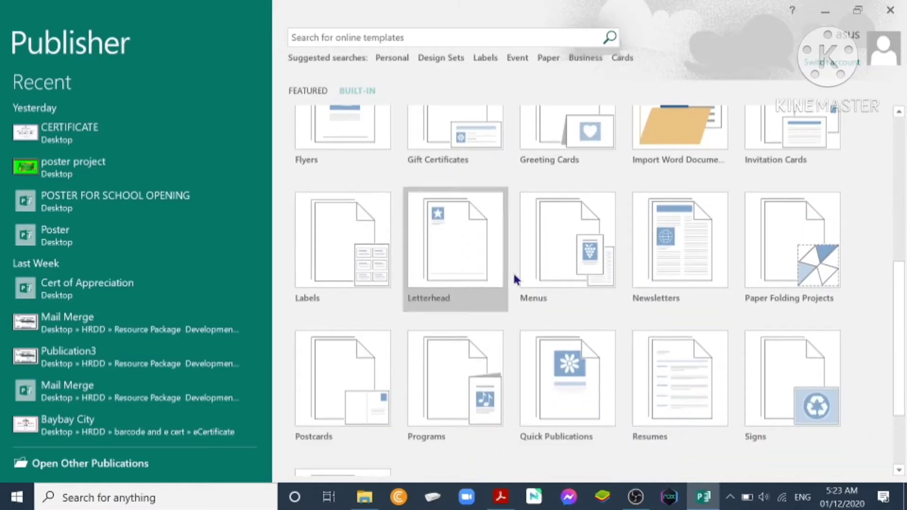
mouse_move(703, 261)
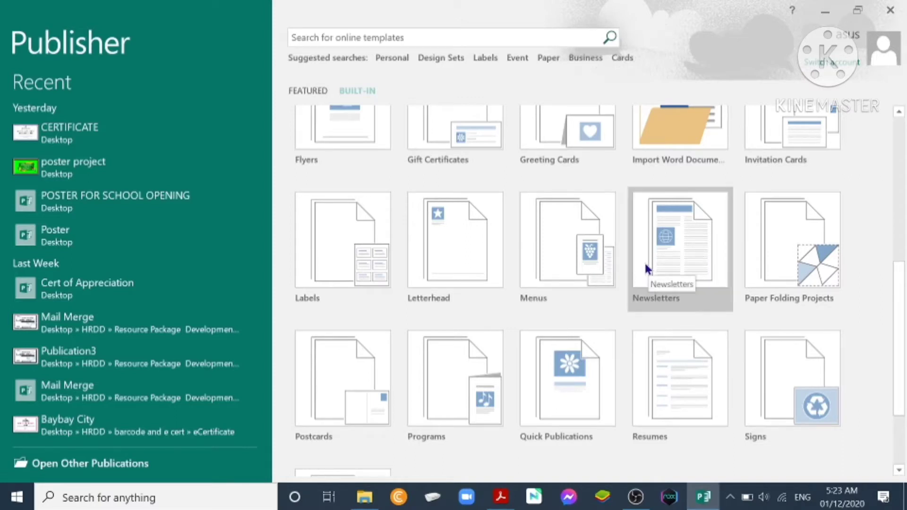
Step: Open the Newsletters category and browse its templates to the Layers design
left_click(680, 240)
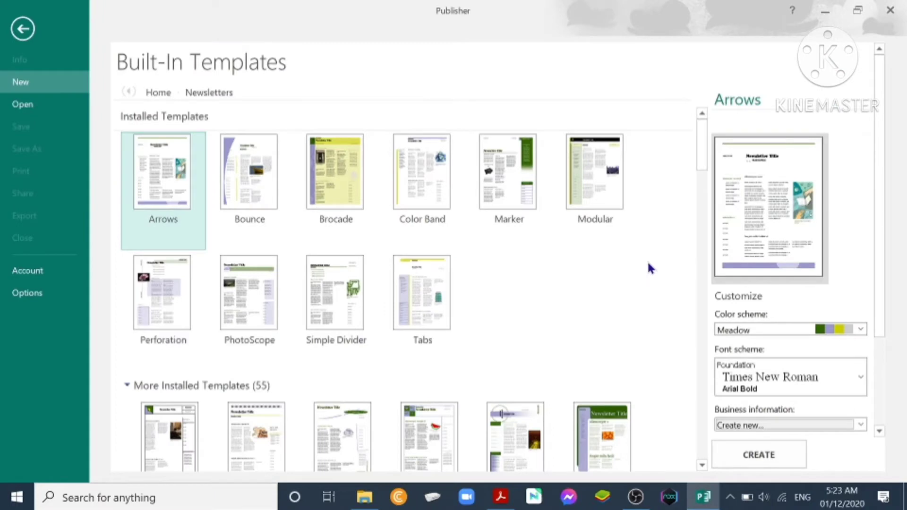
mouse_move(102, 102)
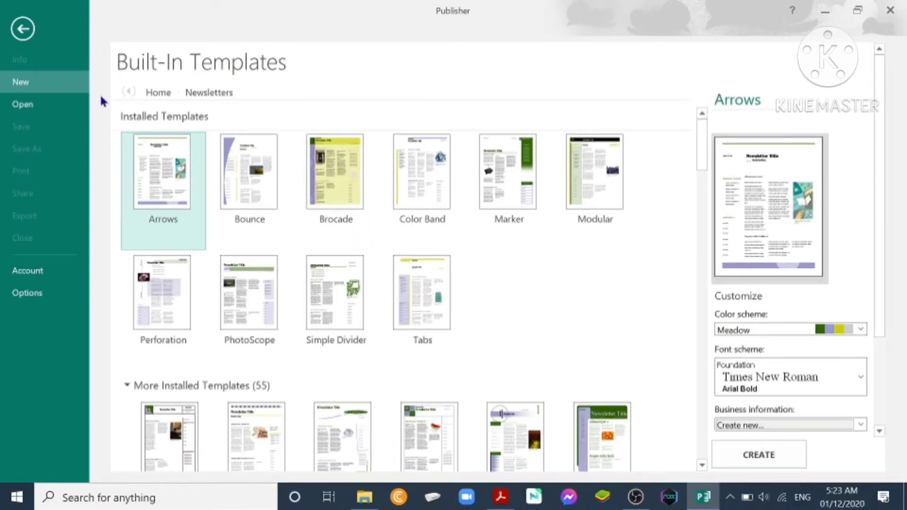
mouse_move(144, 167)
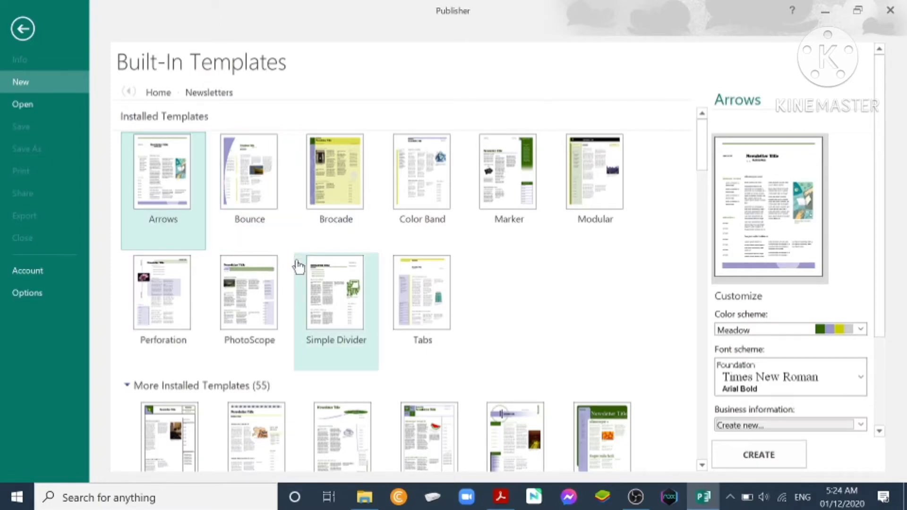
mouse_move(300, 267)
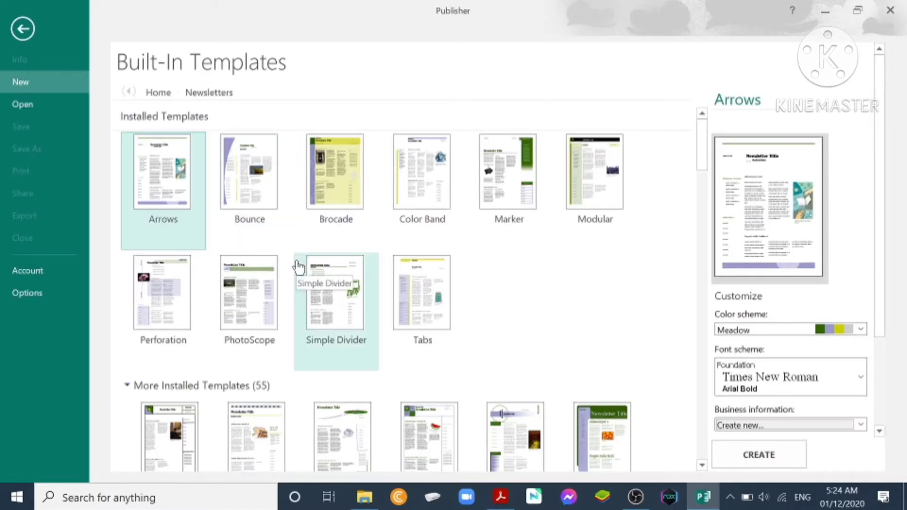
scroll("down", 3)
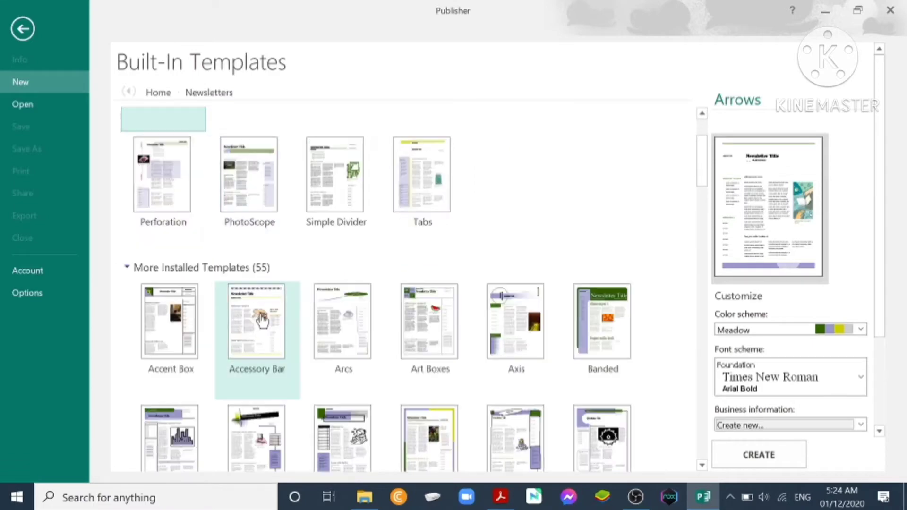
scroll("down", 3)
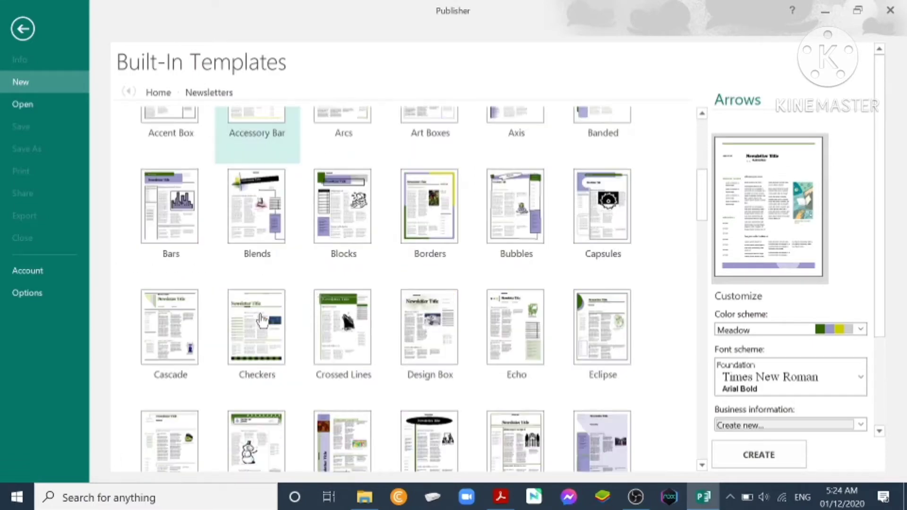
scroll("down", 3)
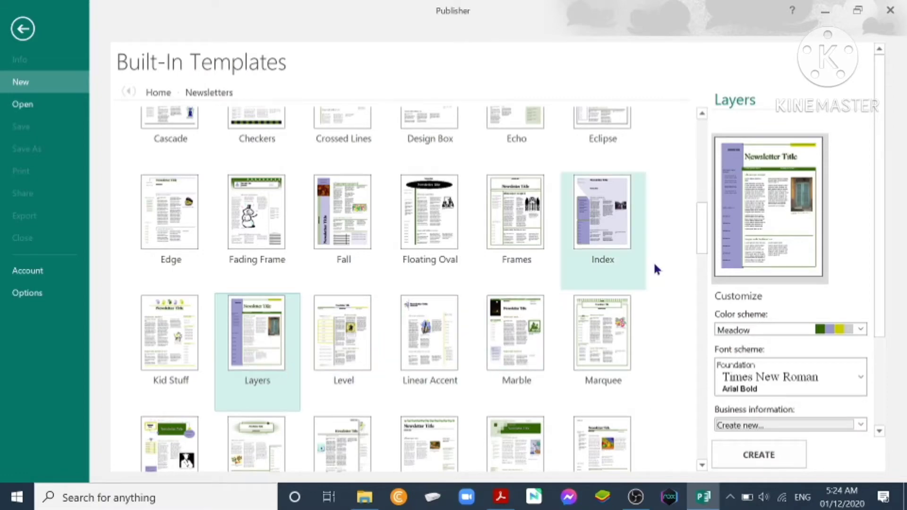
mouse_move(847, 184)
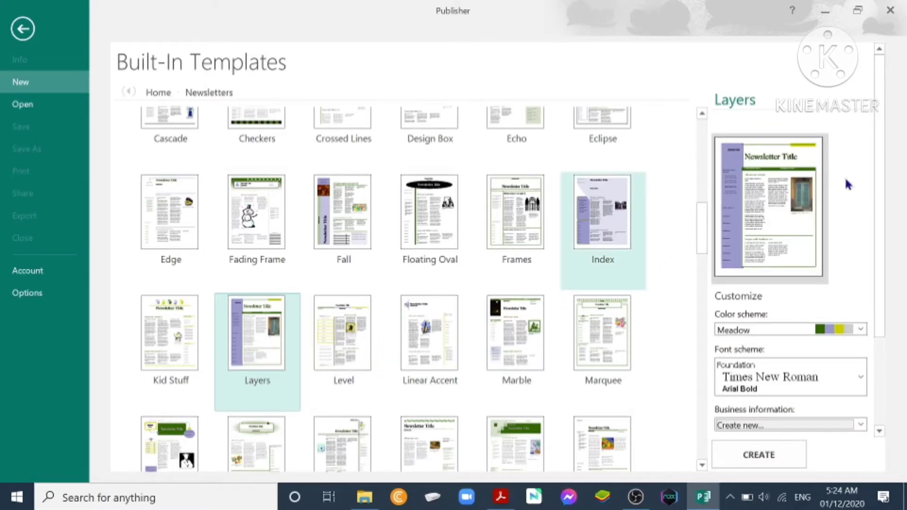
mouse_move(754, 327)
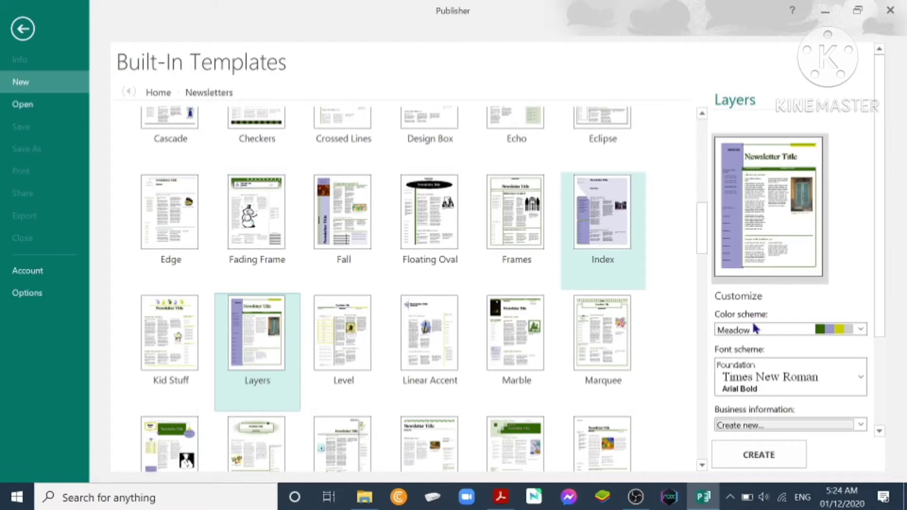
Step: Set the Layers template's colour scheme to Moss
left_click(859, 329)
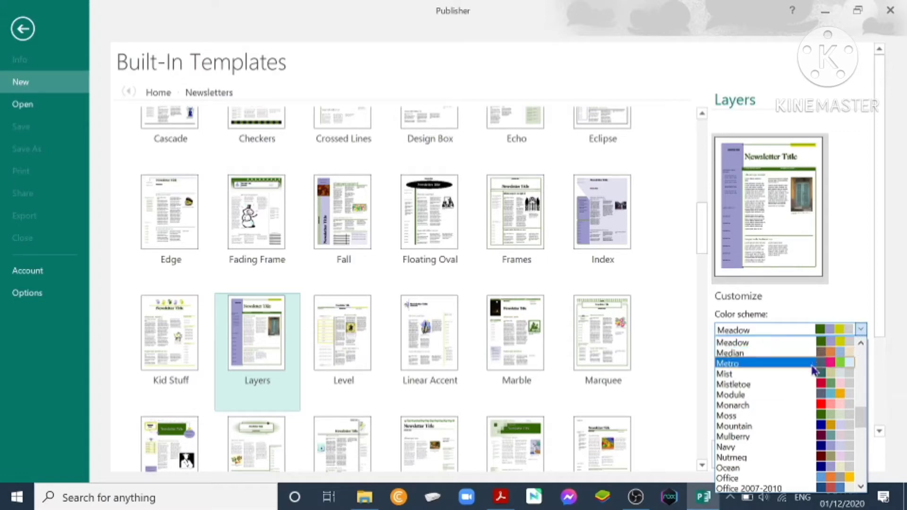
scroll("down", 3)
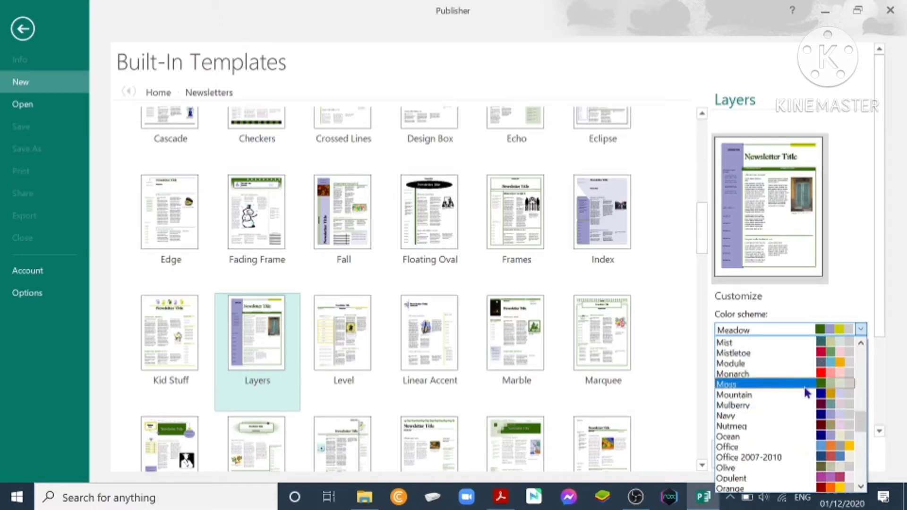
left_click(726, 383)
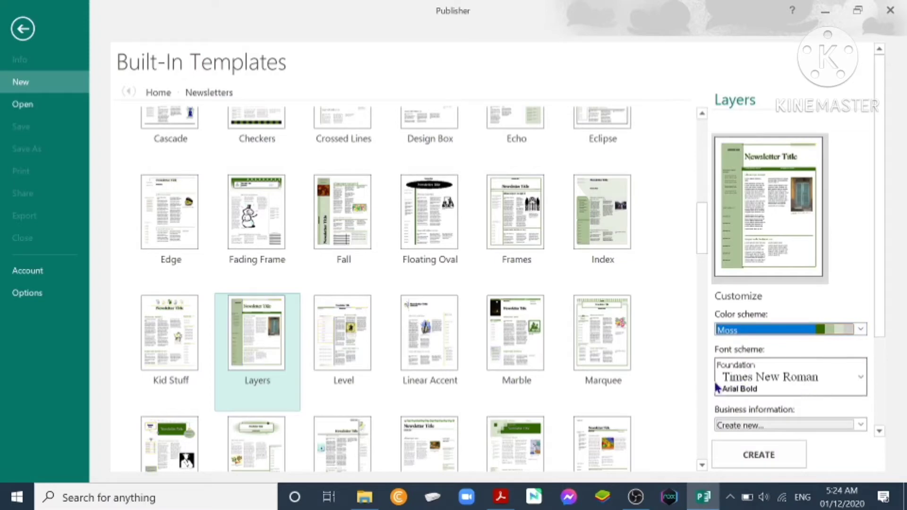
mouse_move(853, 381)
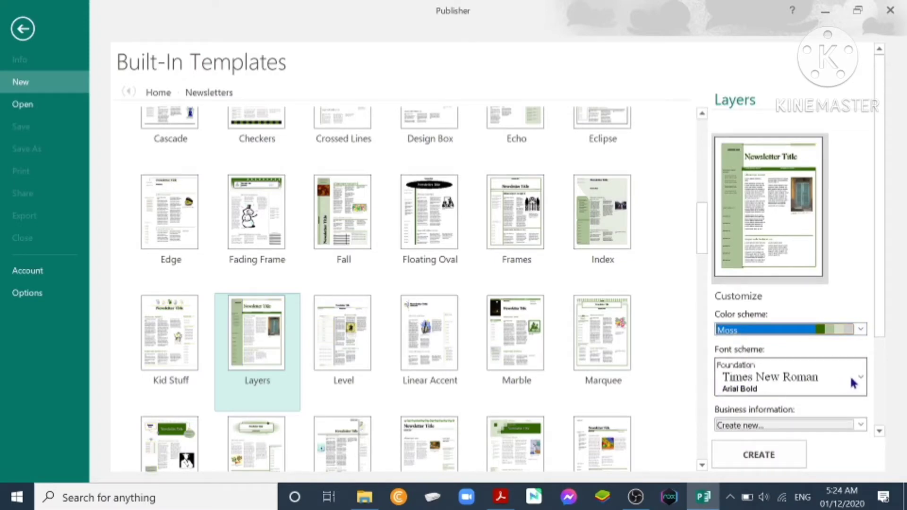
Step: Choose the Paper (Constantia) font scheme and create the Layers newsletter
left_click(859, 377)
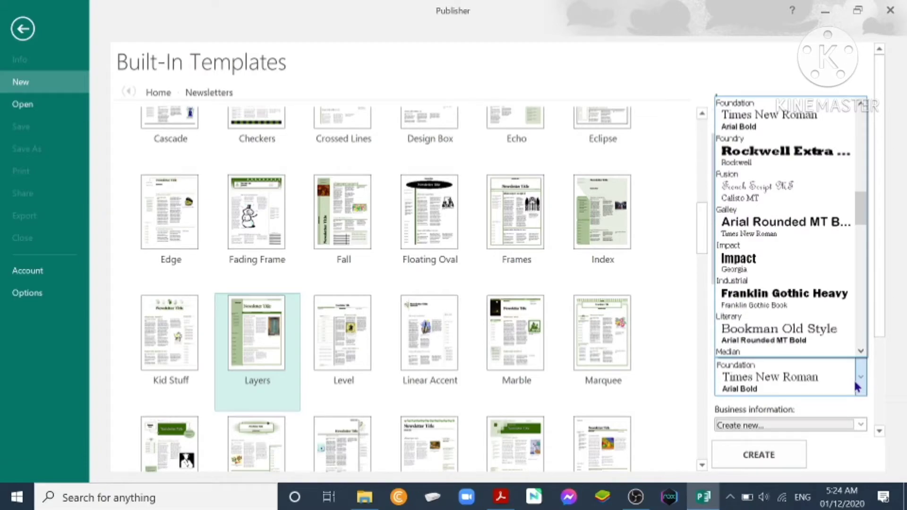
scroll("down", 3)
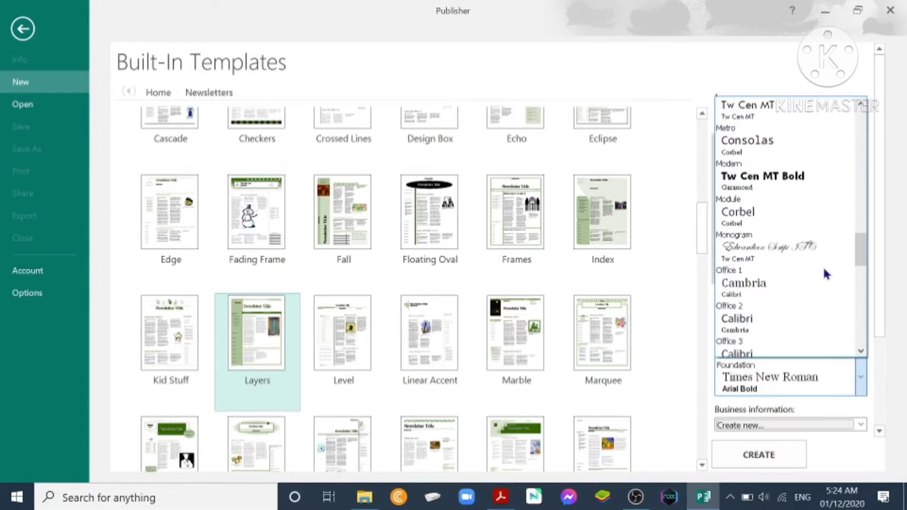
scroll("down", 3)
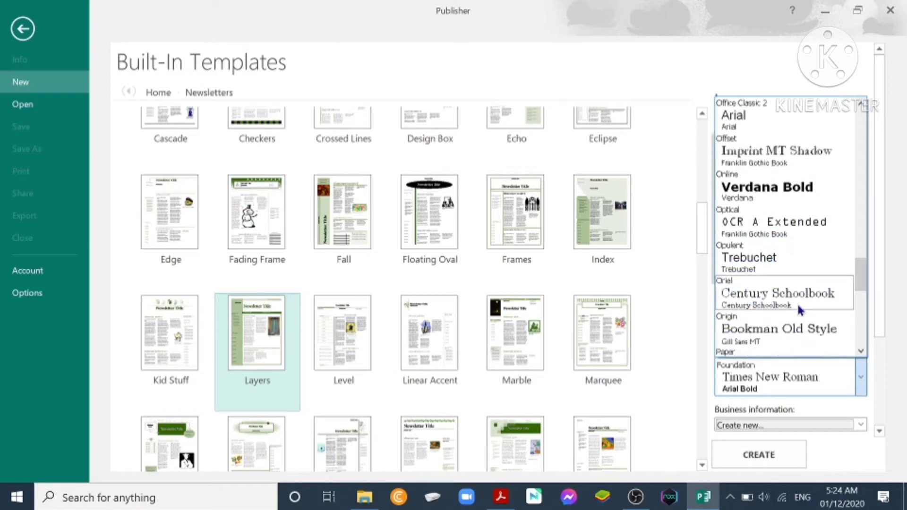
mouse_move(803, 298)
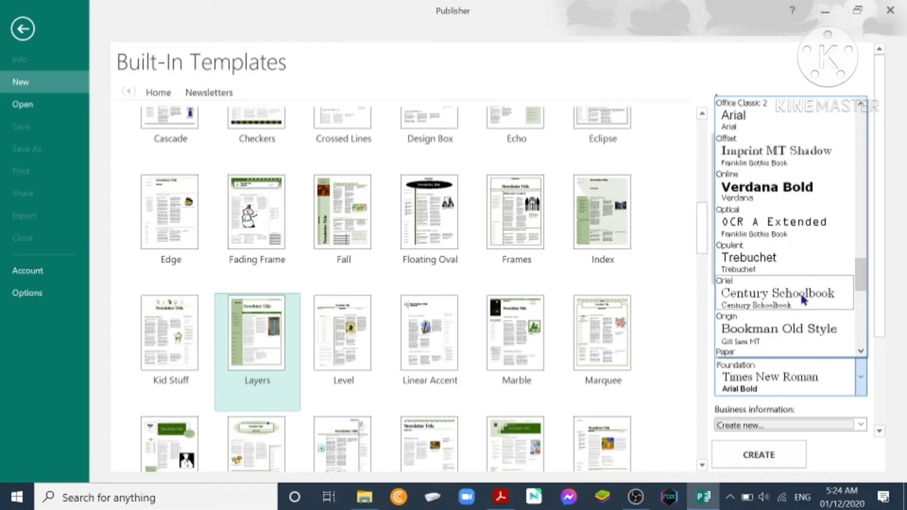
scroll("down", 3)
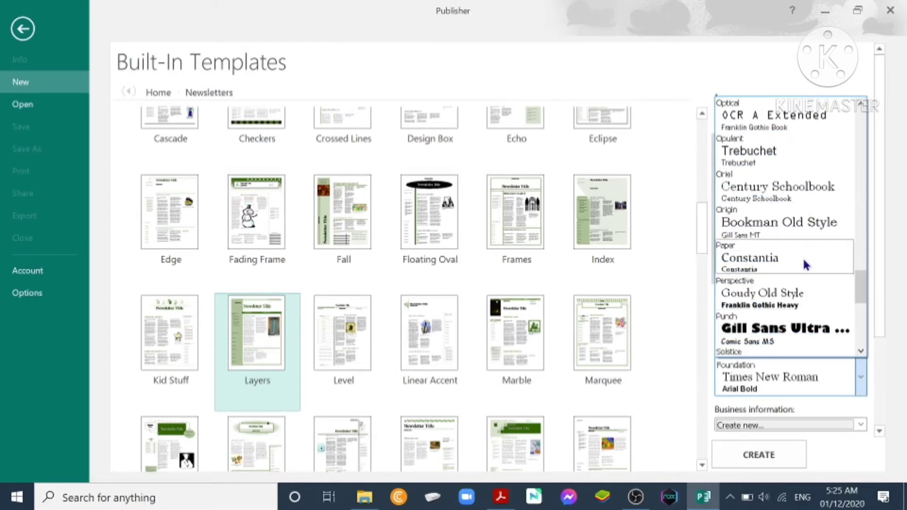
left_click(749, 257)
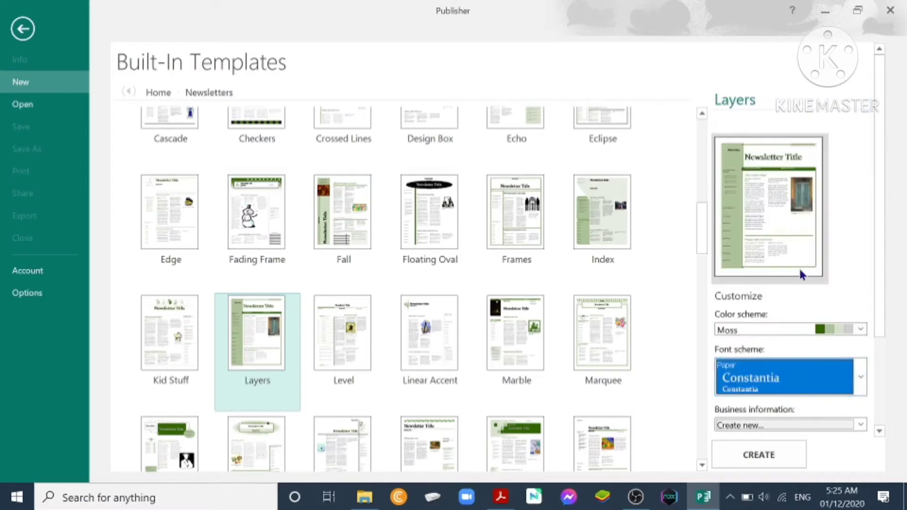
mouse_move(754, 467)
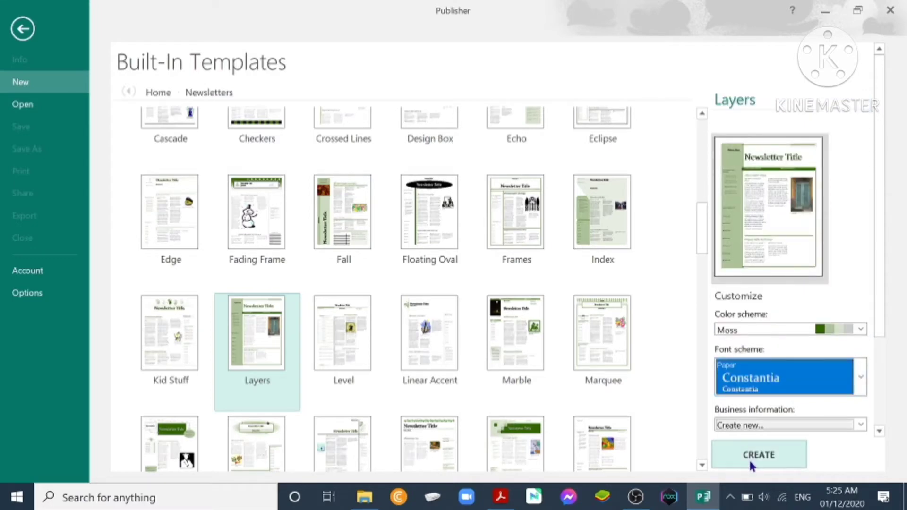
left_click(758, 454)
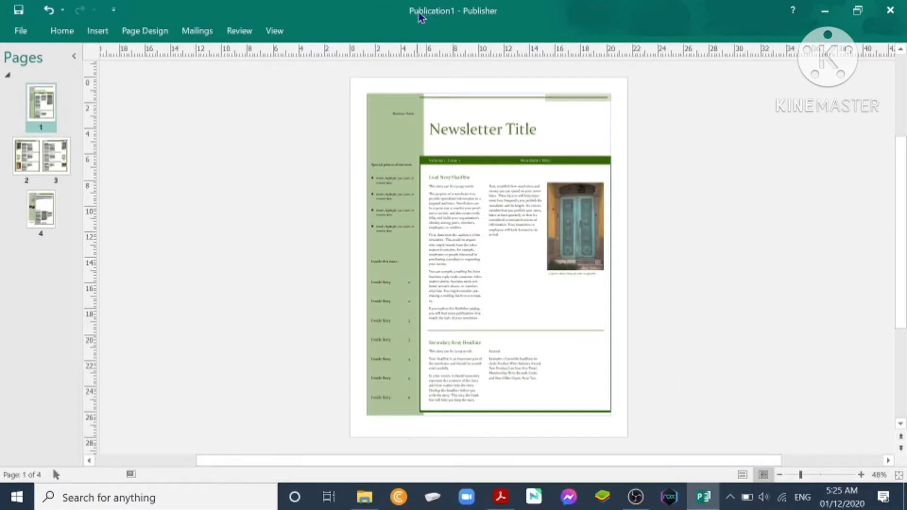
mouse_move(414, 16)
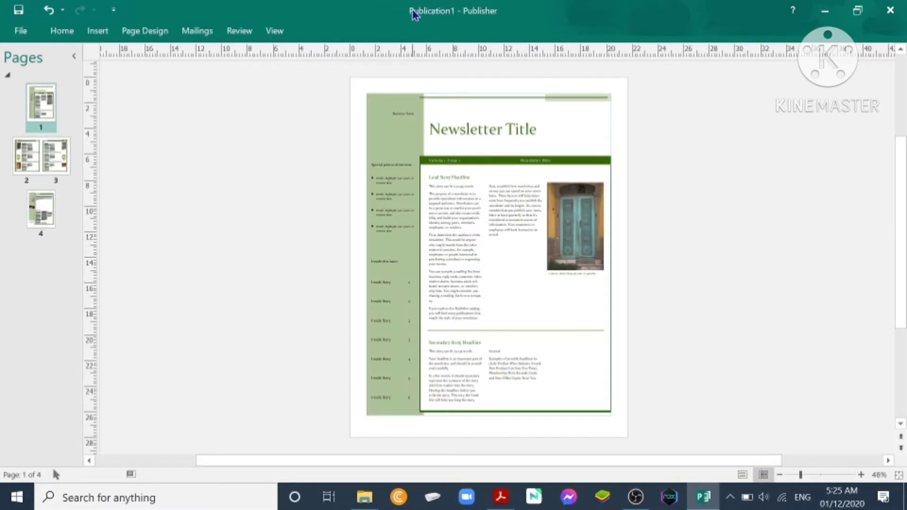
mouse_move(496, 19)
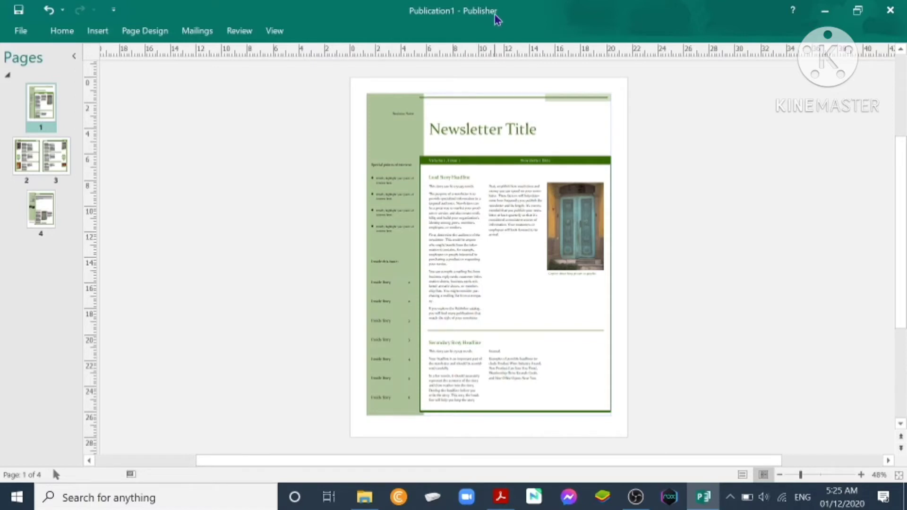
mouse_move(508, 110)
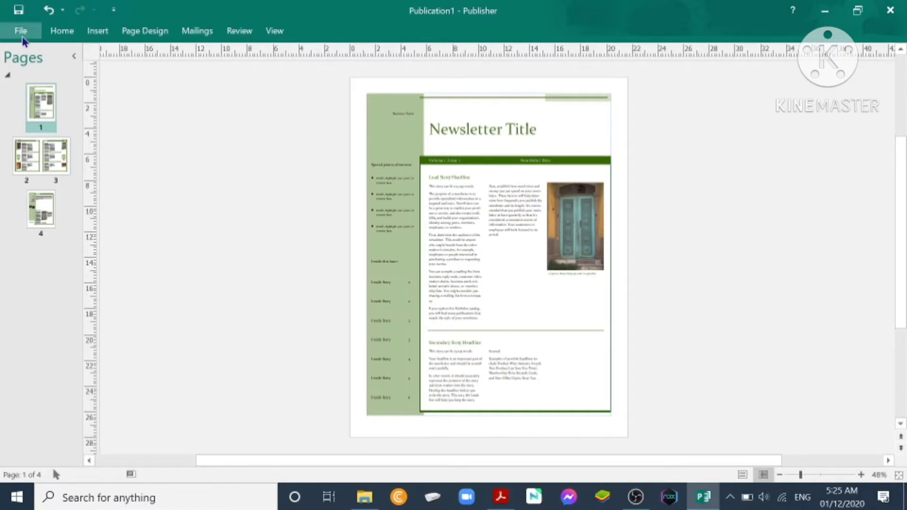
Step: Save the publication to the Desktop as newsletter.pub
left_click(20, 30)
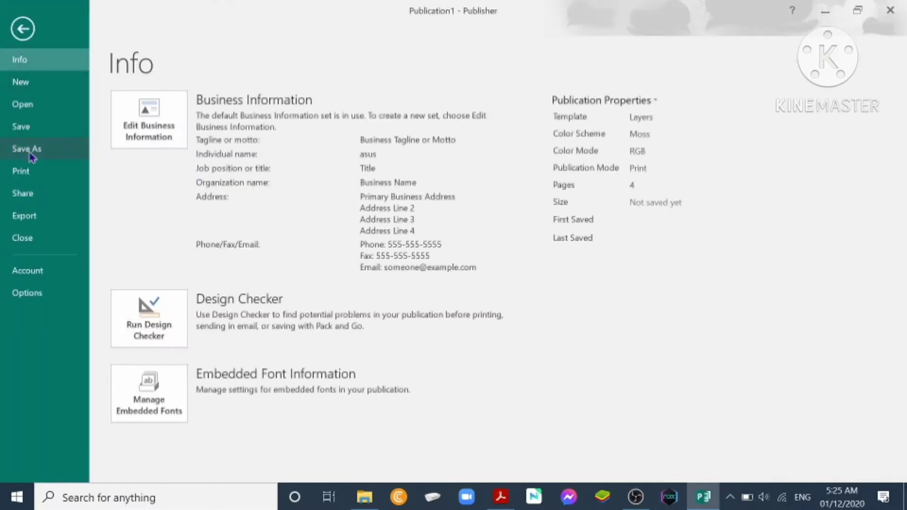
left_click(26, 149)
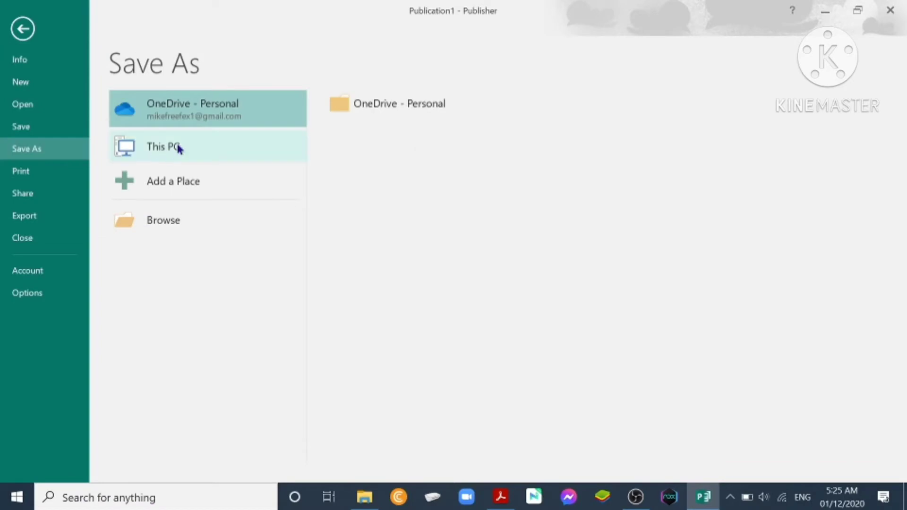
left_click(163, 146)
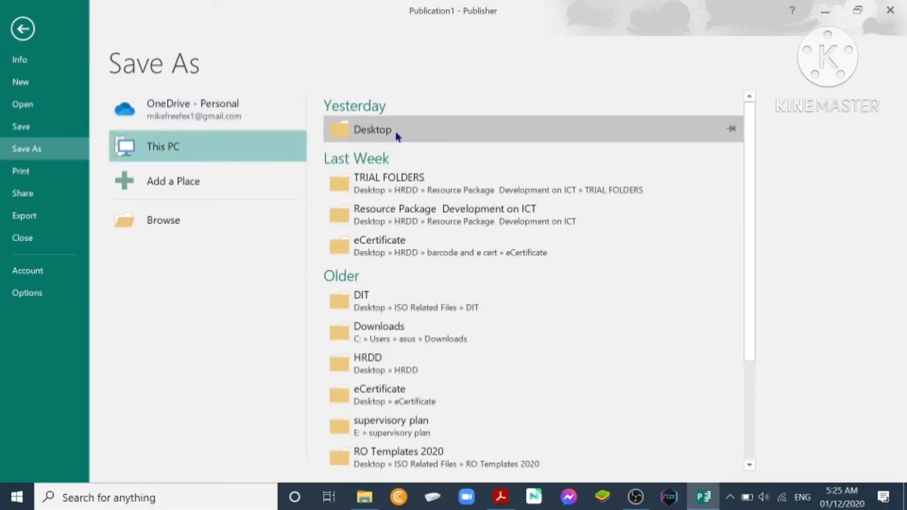
left_click(373, 130)
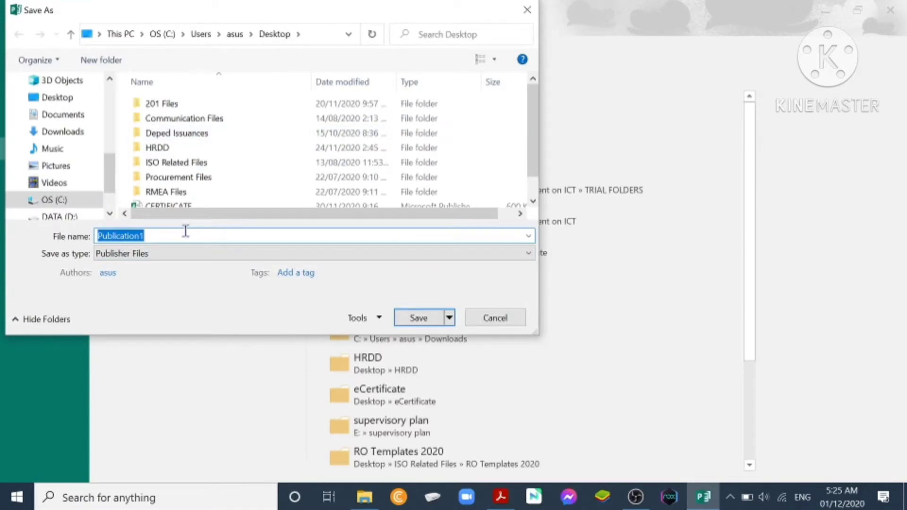
type("newsletter")
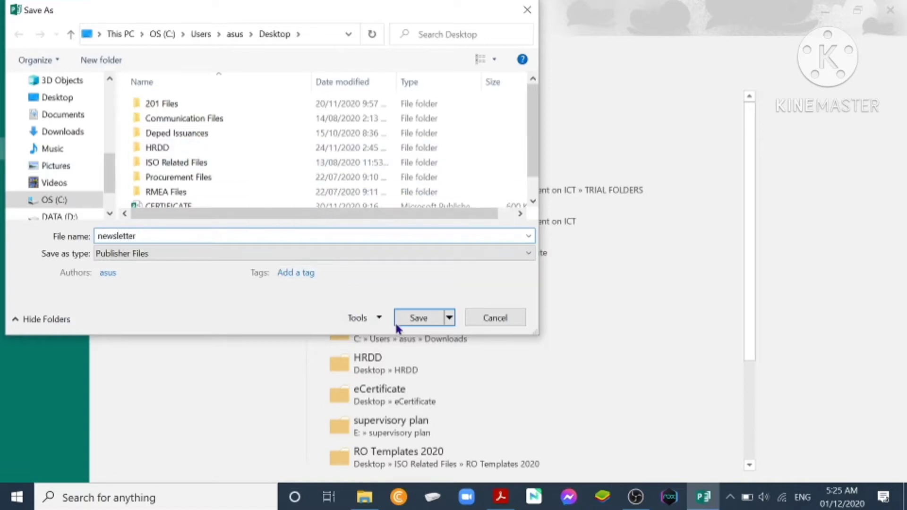
left_click(419, 317)
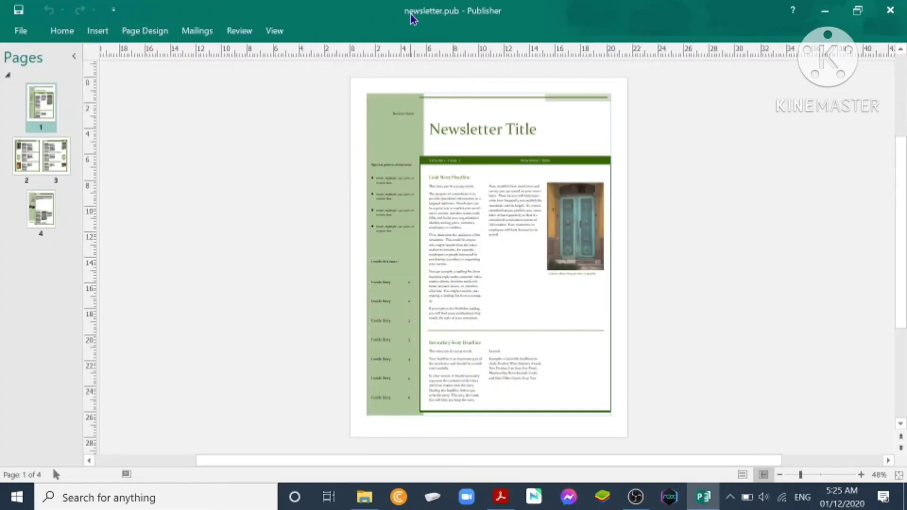
mouse_move(452, 32)
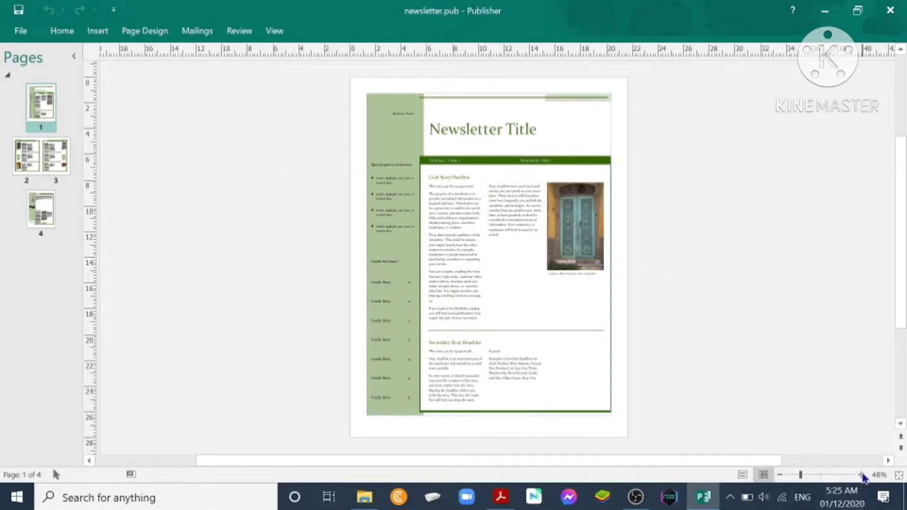
Step: Zoom in on page 1 toward 80% so the title and photo are readable
left_click(860, 474)
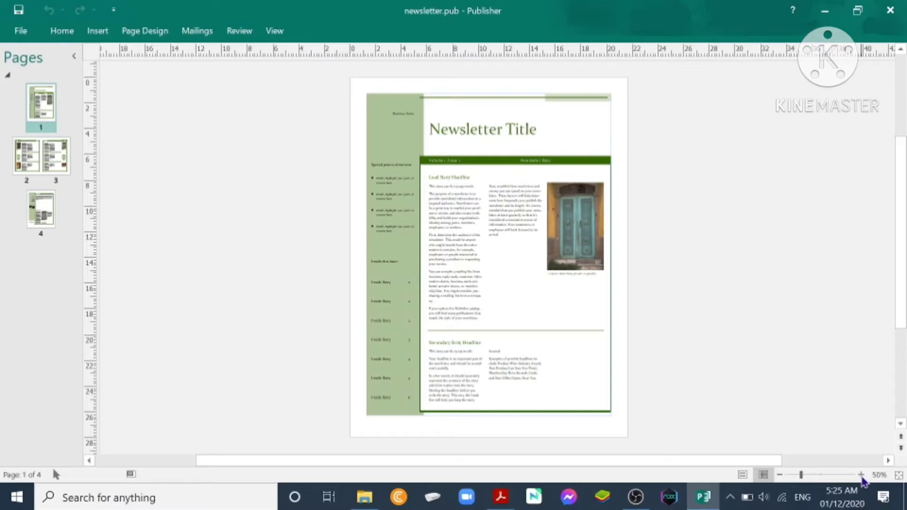
left_click(860, 475)
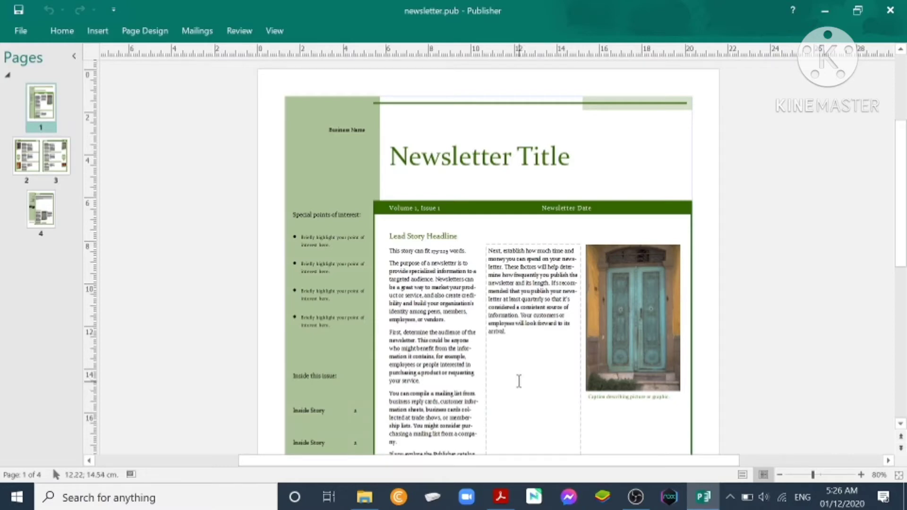
left_click(145, 31)
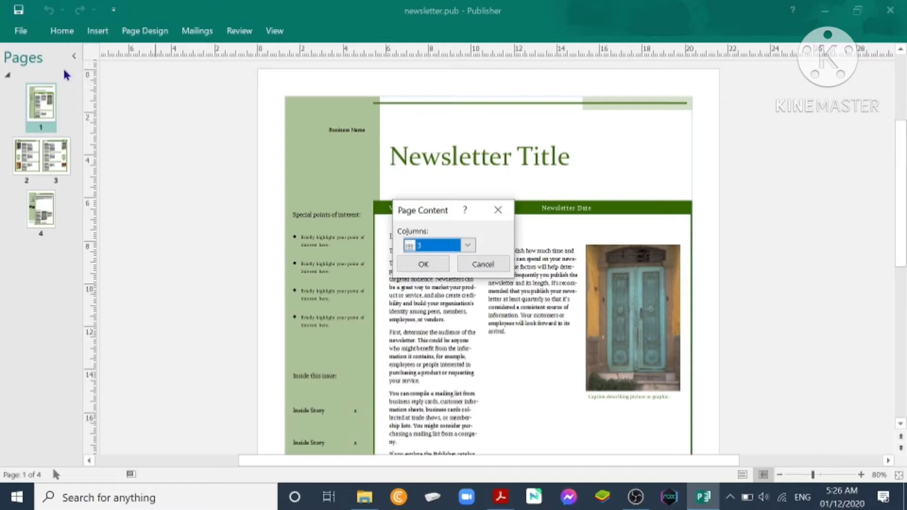
mouse_move(170, 163)
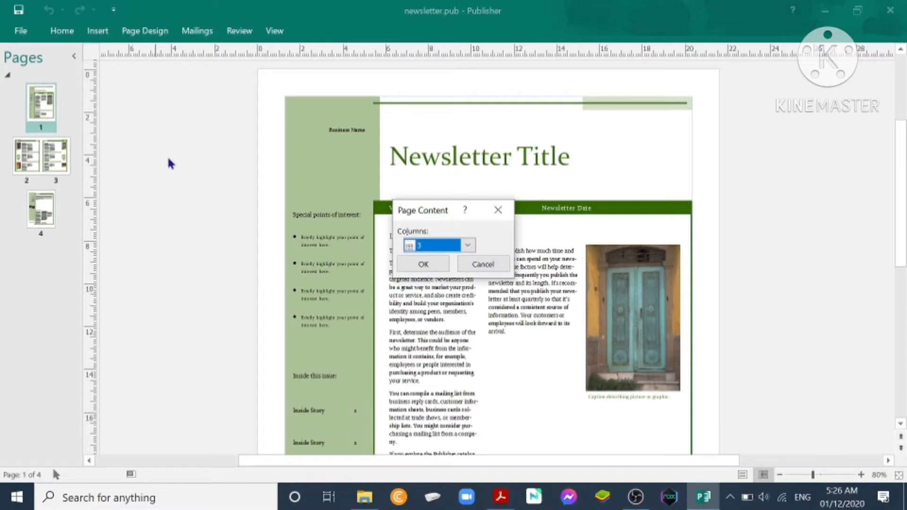
mouse_move(305, 218)
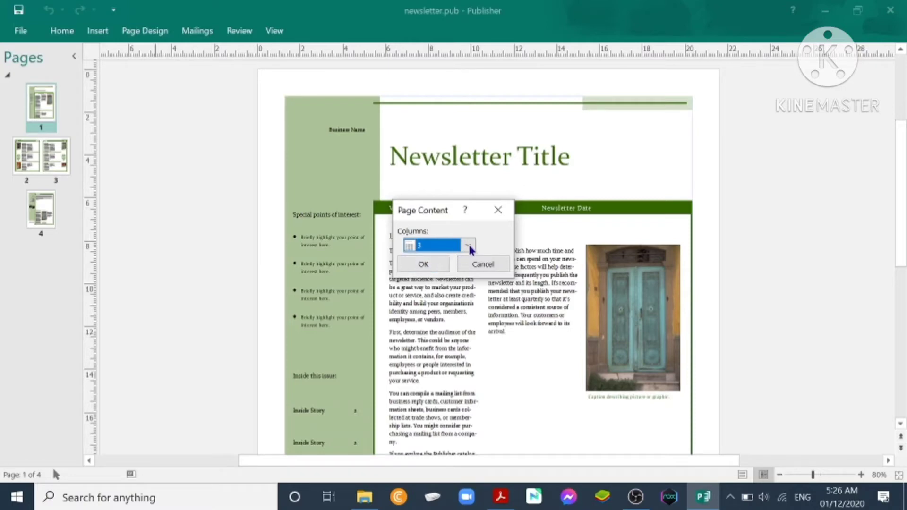
left_click(468, 246)
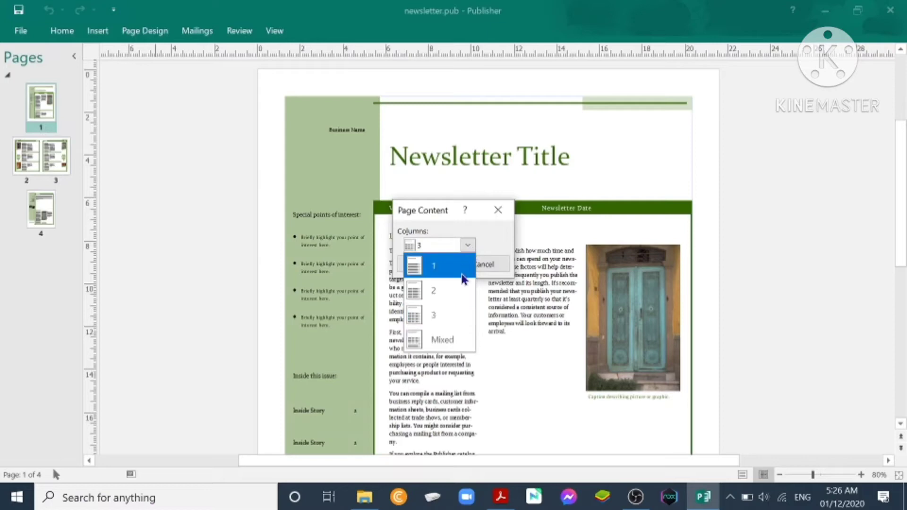
mouse_move(458, 261)
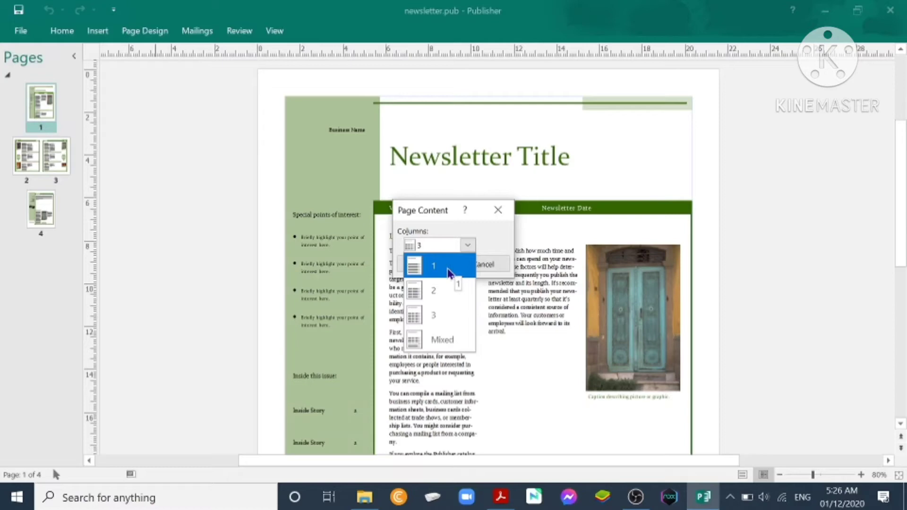
mouse_move(442, 277)
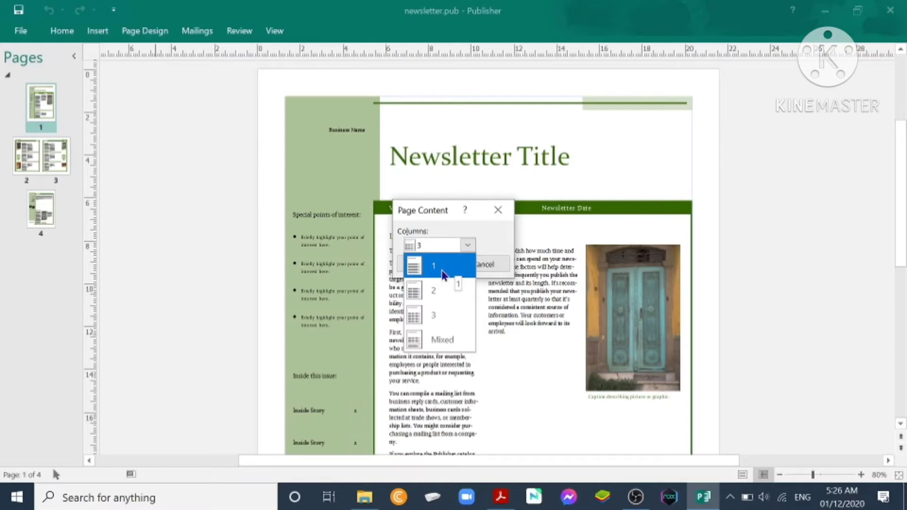
left_click(437, 245)
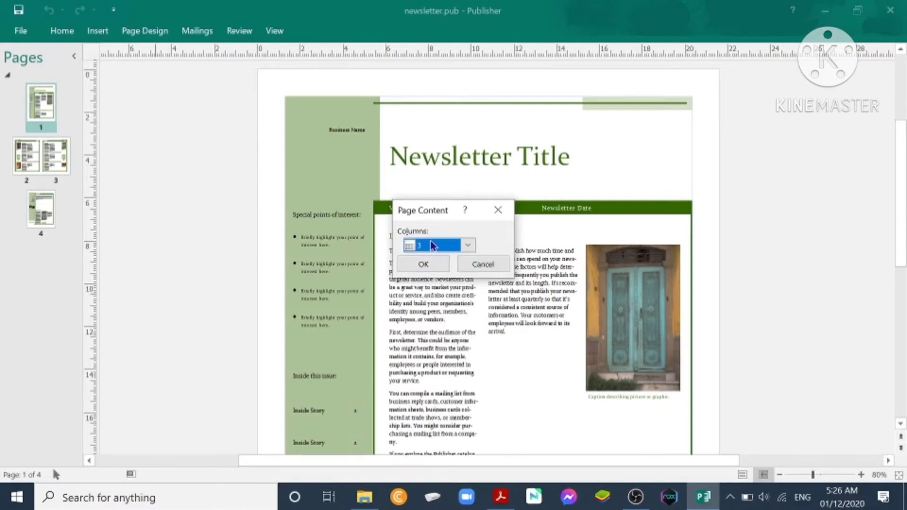
left_click(423, 263)
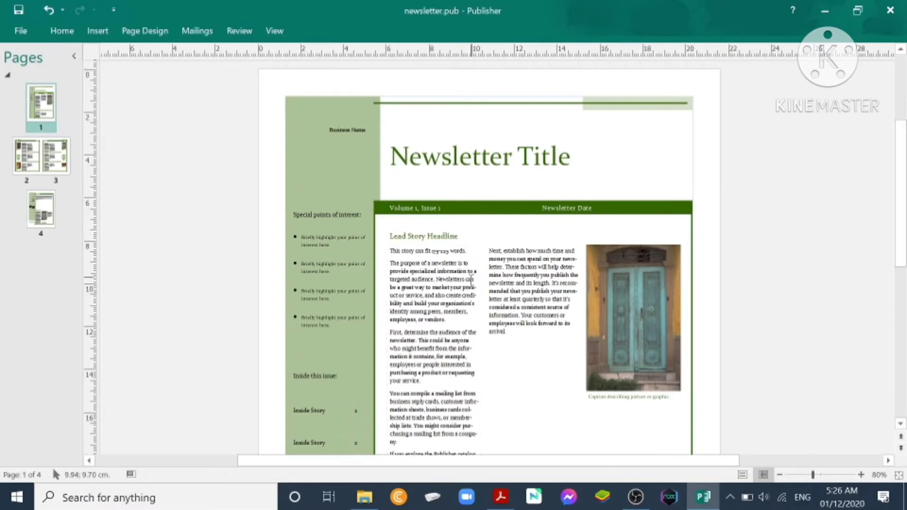
mouse_move(386, 306)
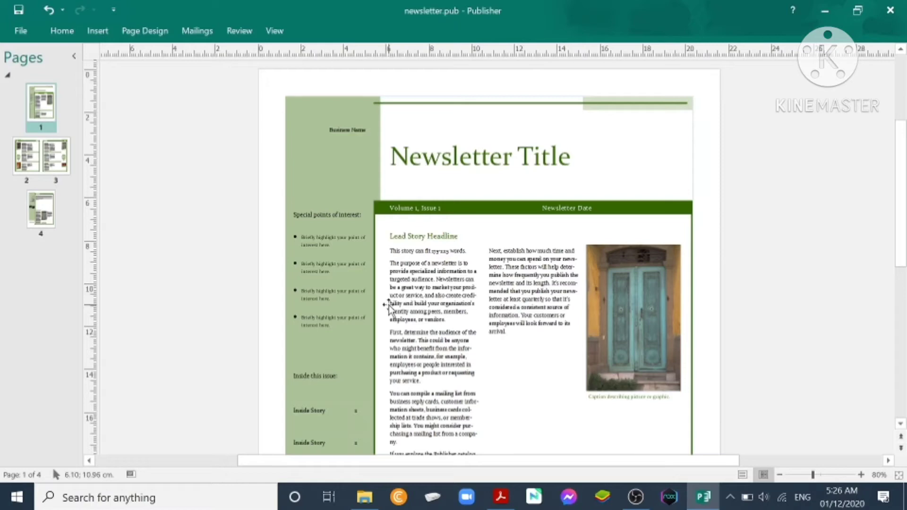
mouse_move(64, 108)
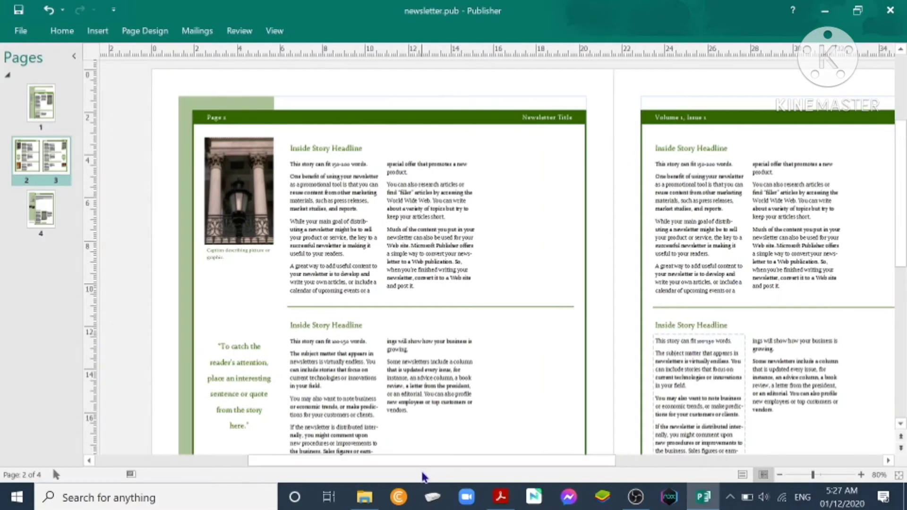
mouse_move(40, 222)
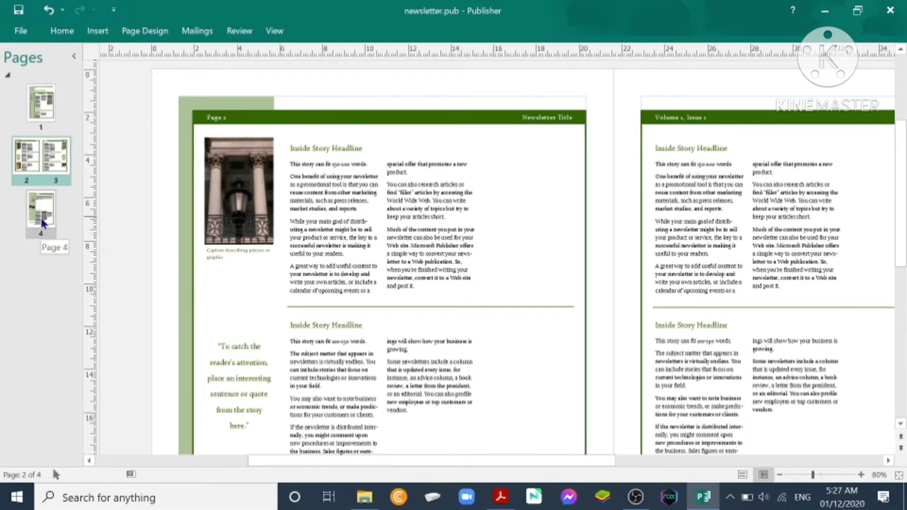
left_click(40, 214)
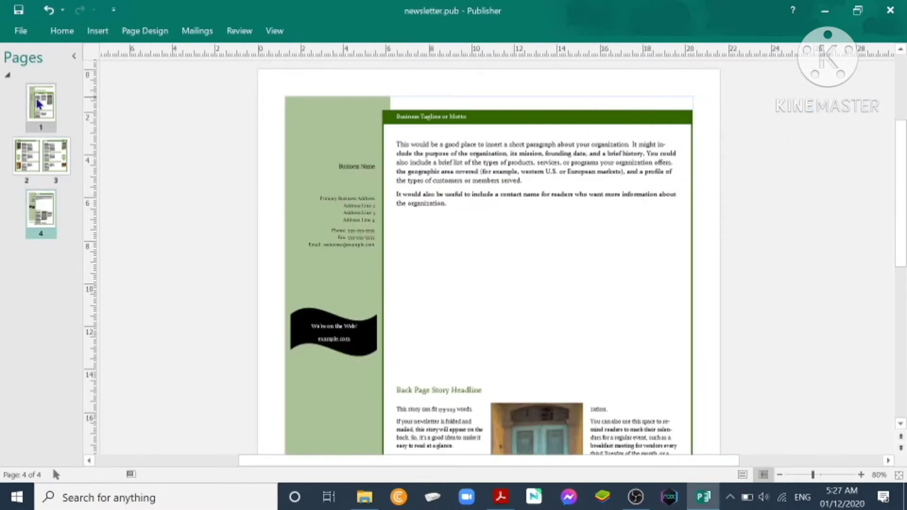
mouse_move(42, 103)
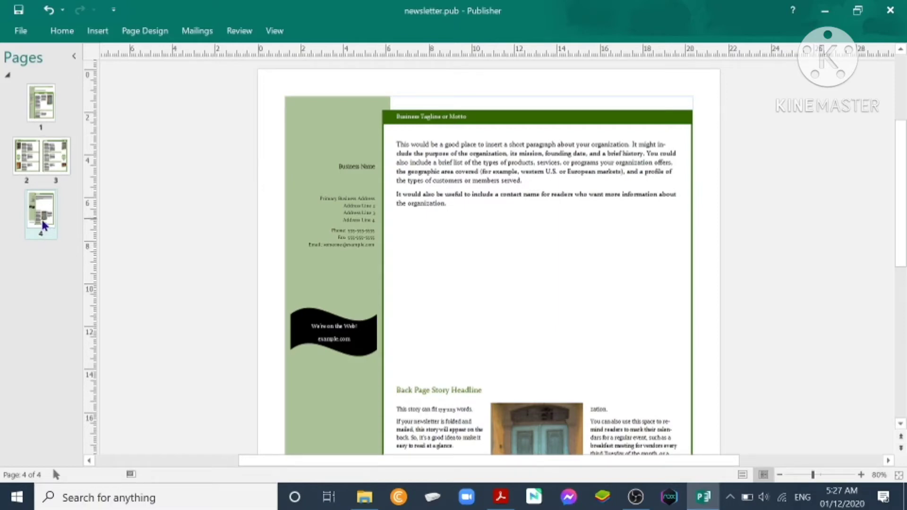
left_click(42, 103)
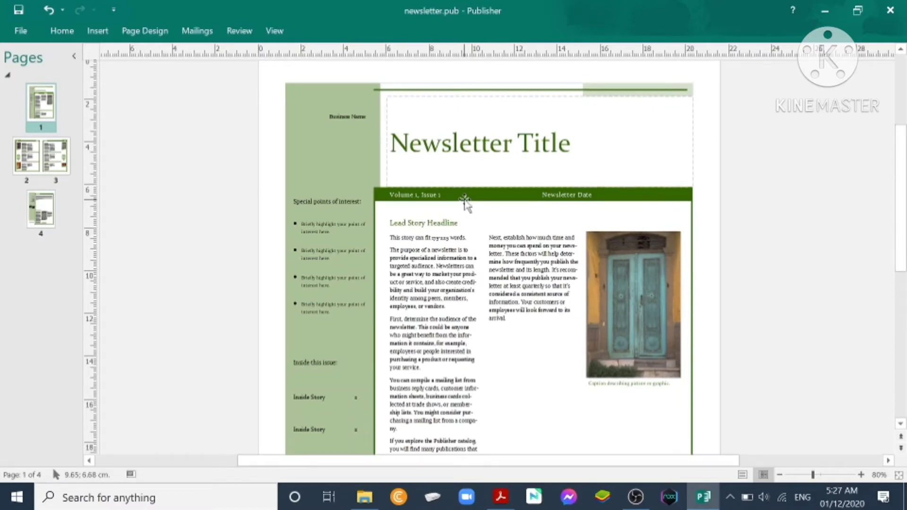
mouse_move(547, 162)
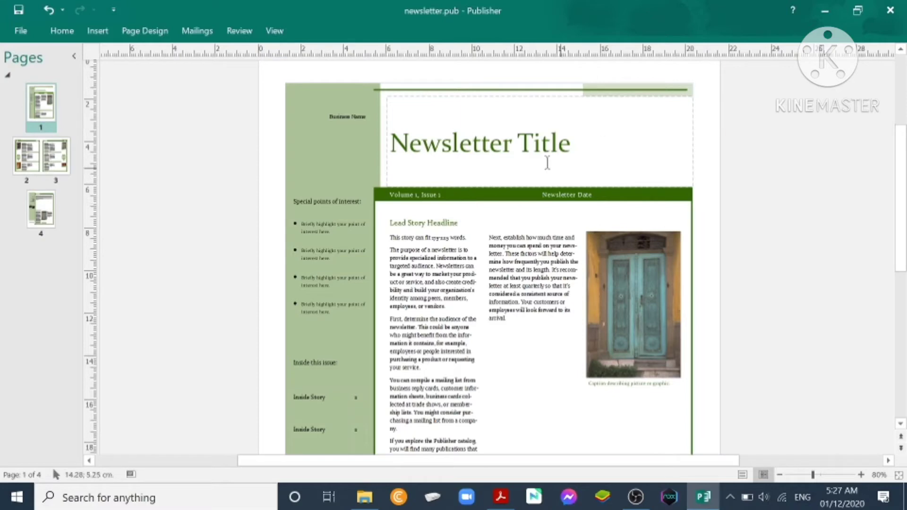
Step: Best-fit the title and type 'A Newsletter for Beginning Teachers in Region VIII'
triple_click(479, 144)
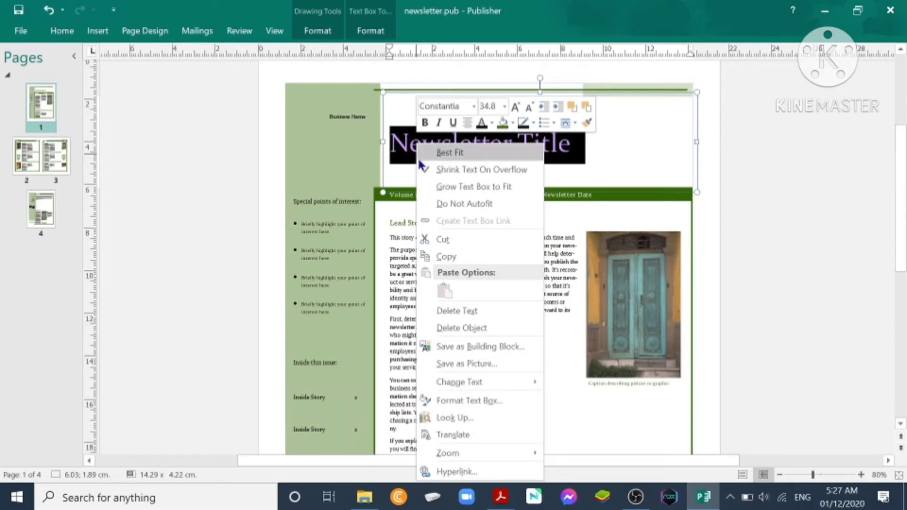
left_click(457, 311)
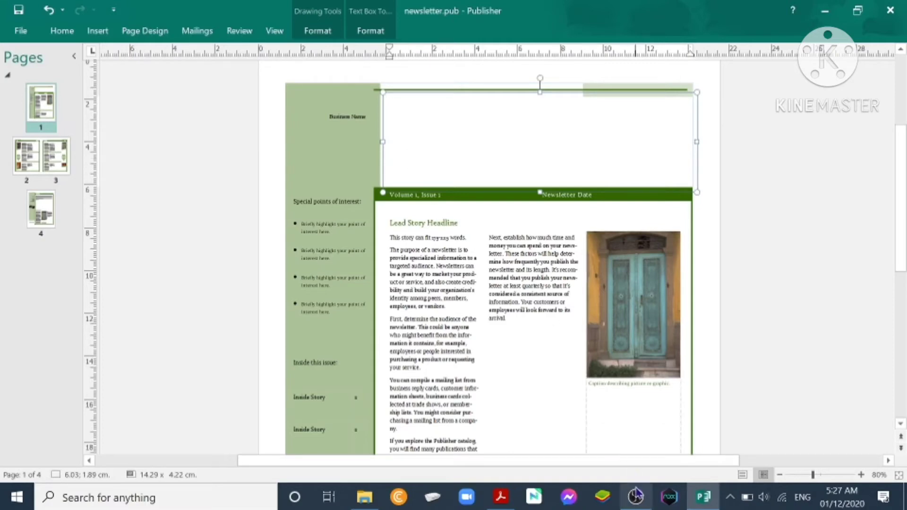
type("A Newsletter for Beginning Teachers in Regi")
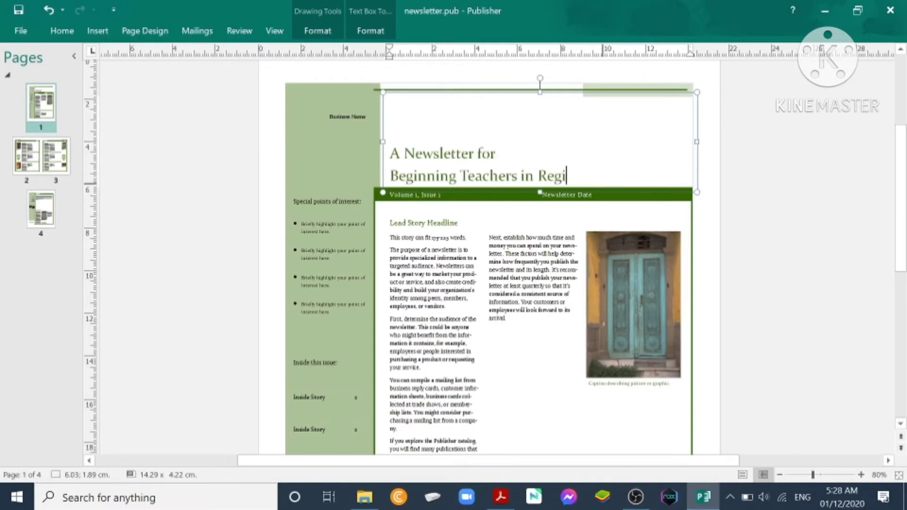
type("on VI")
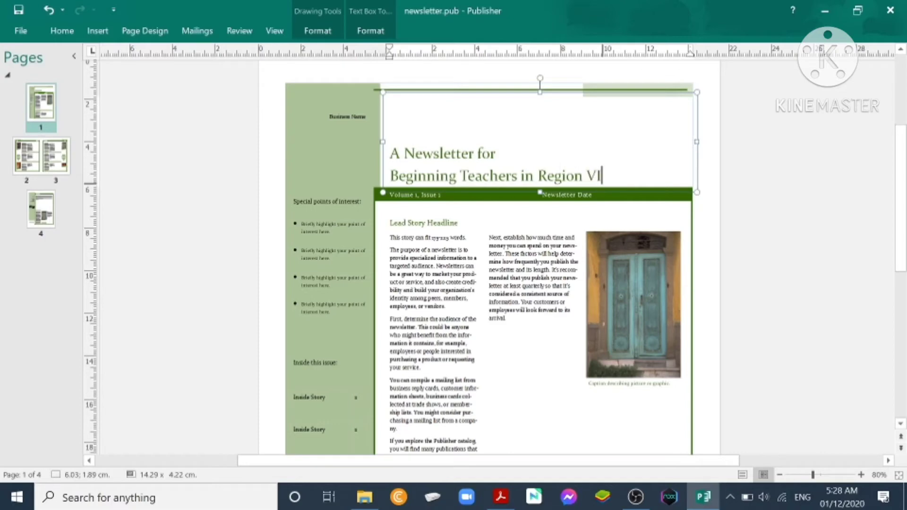
type("II")
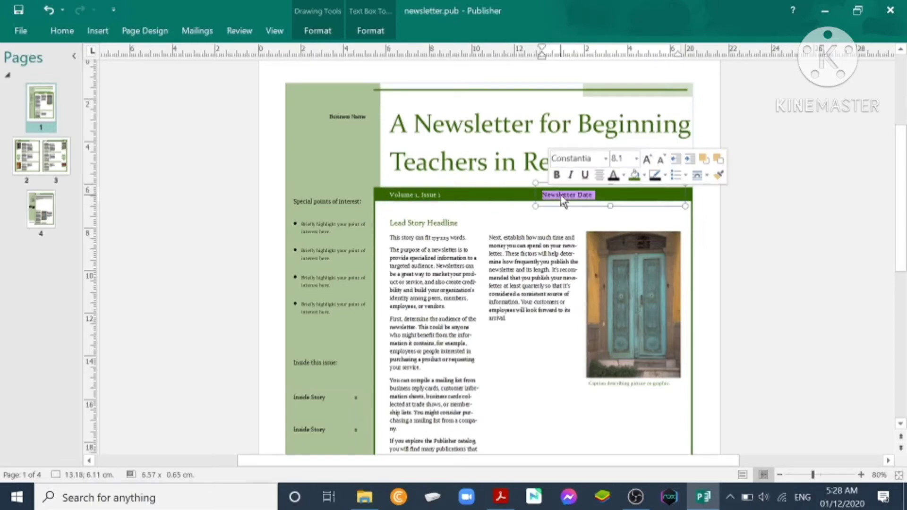
Step: Replace the Newsletter Date placeholder with a June date
type("Region VIII")
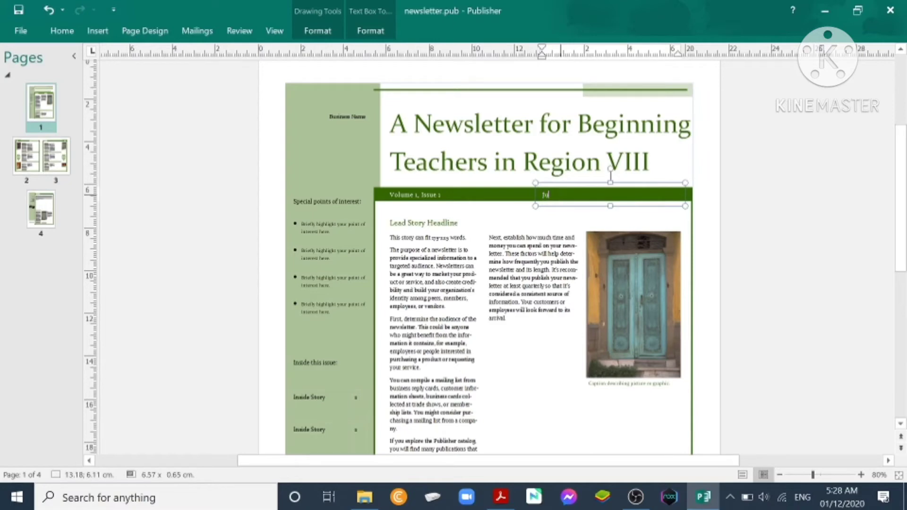
type("June 10, 2021")
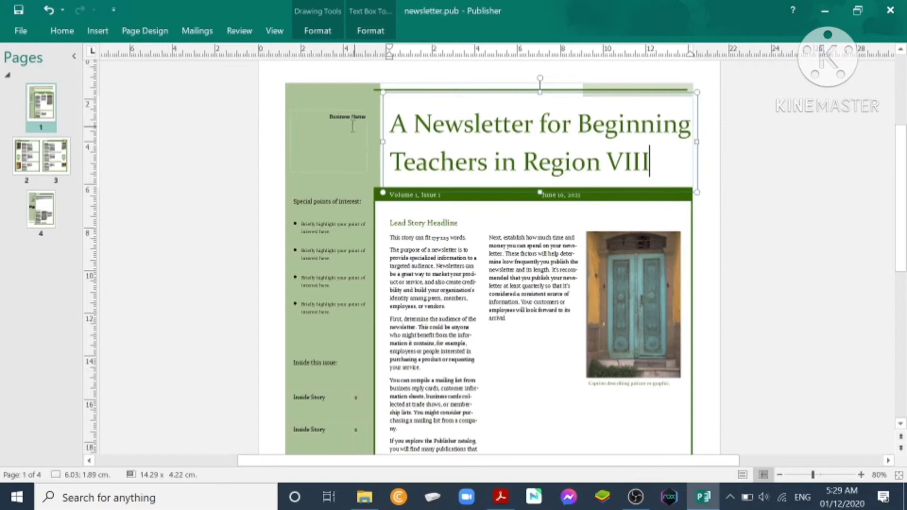
Step: Delete the Business Name placeholder text at the top of the green sidebar
left_click(346, 118)
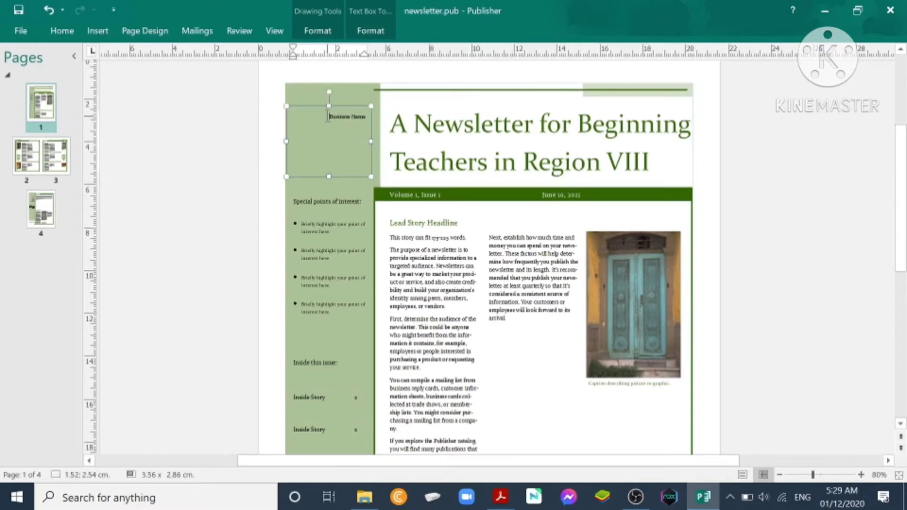
double_click(347, 117)
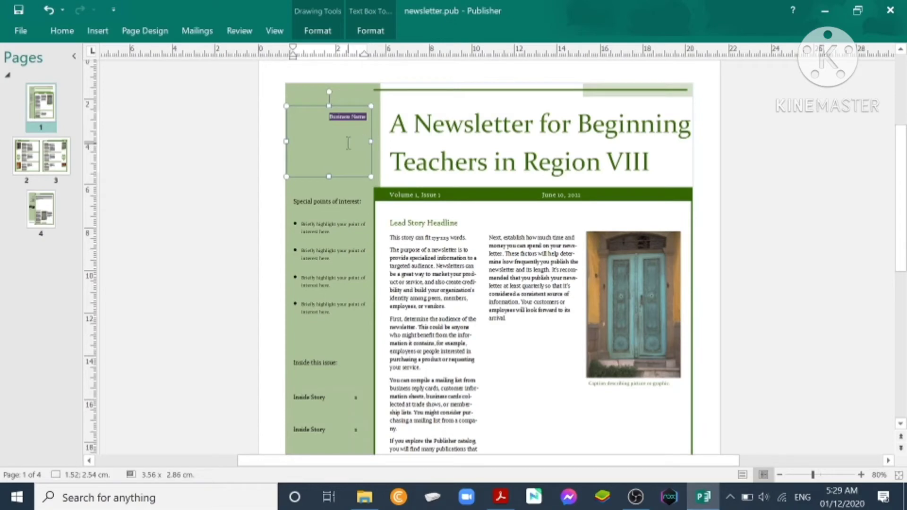
mouse_move(334, 147)
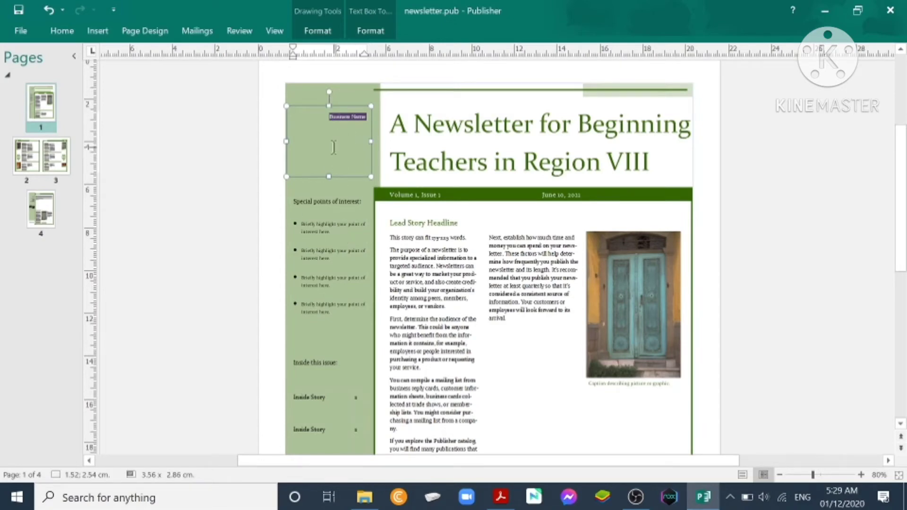
left_click(346, 117)
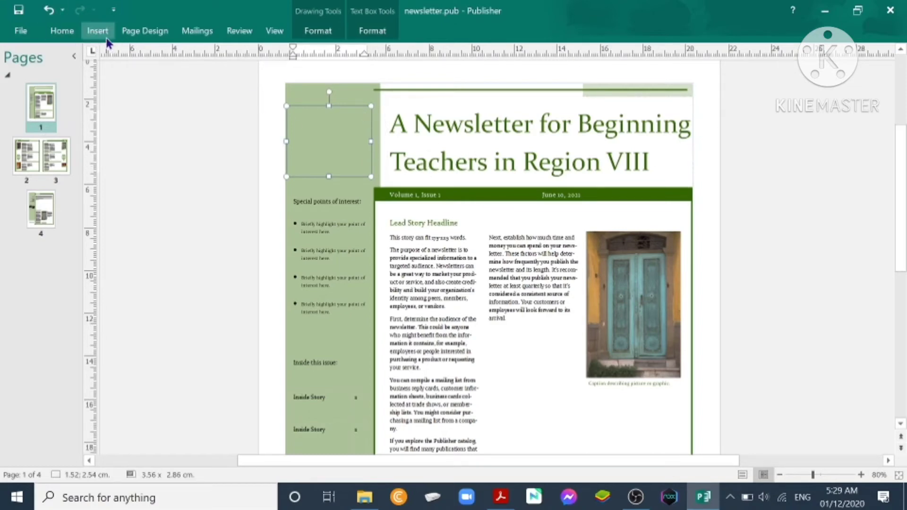
left_click(97, 30)
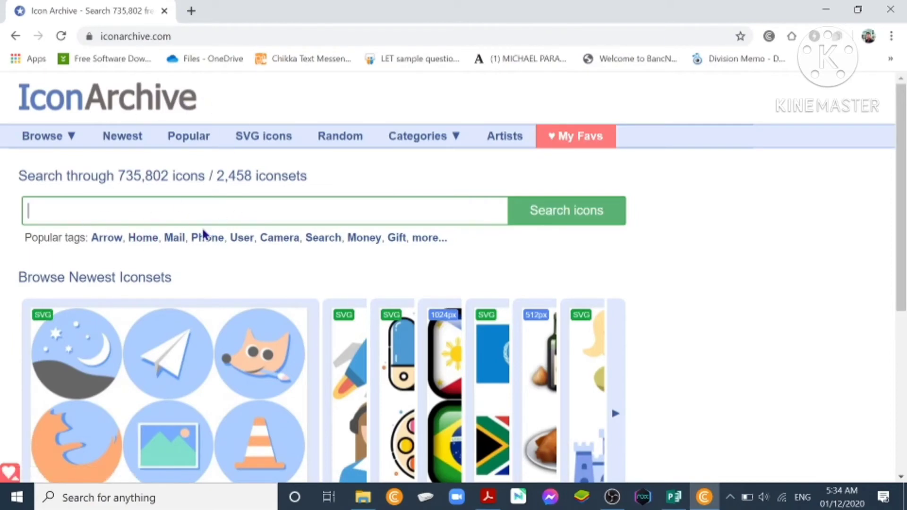
mouse_move(246, 368)
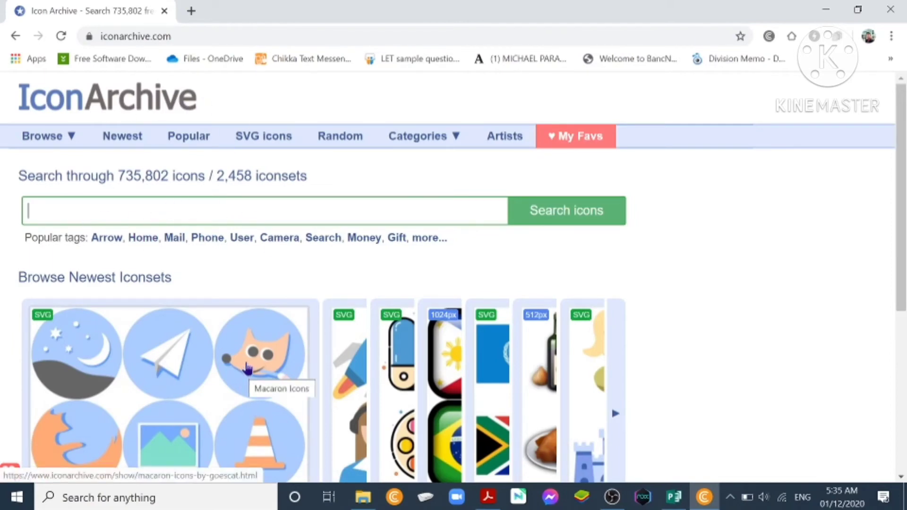
mouse_move(247, 397)
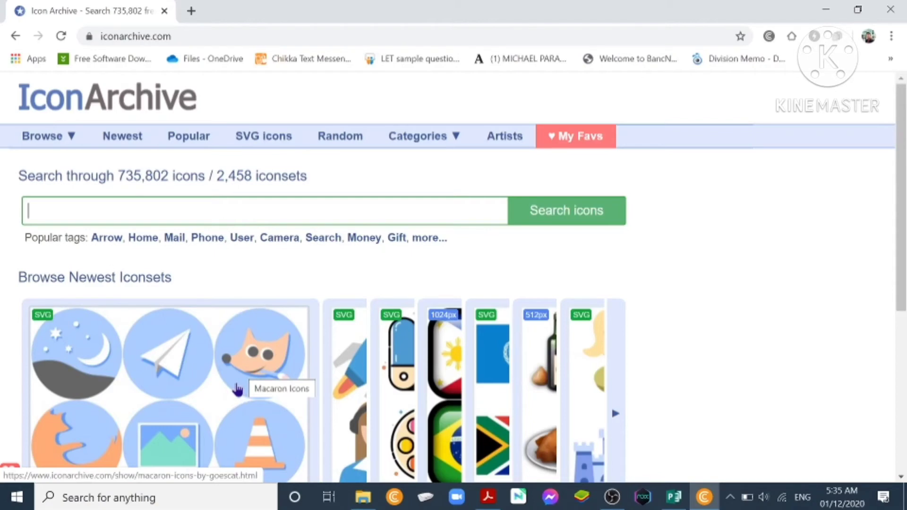
Step: Search IconArchive for 'teachers' to list the 35 teacher icons
scroll("down", 3)
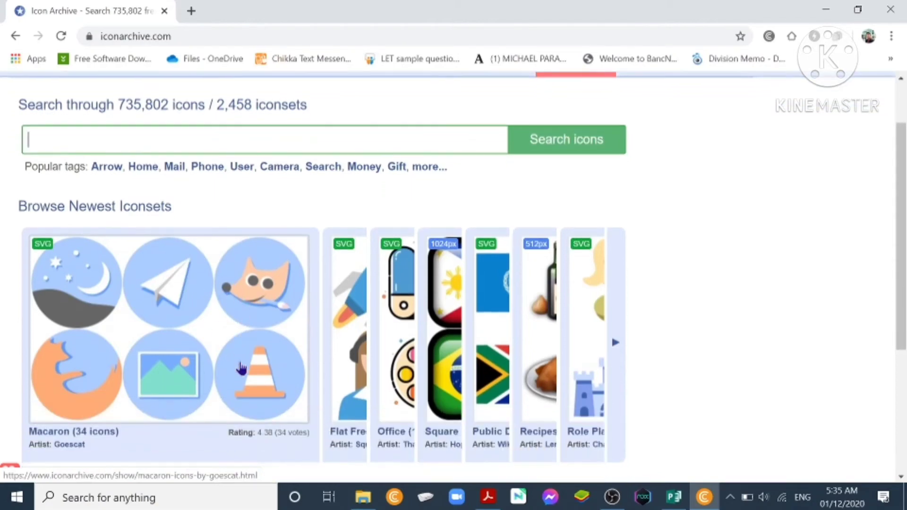
mouse_move(239, 368)
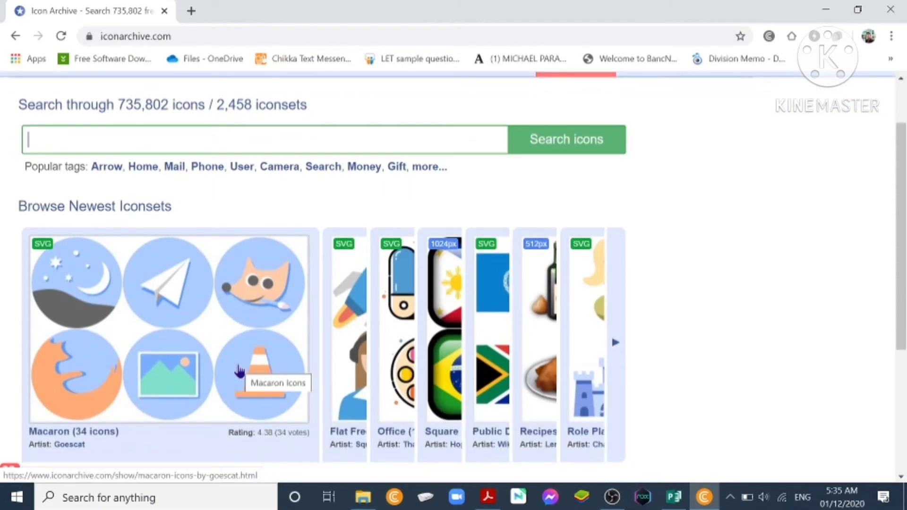
mouse_move(193, 312)
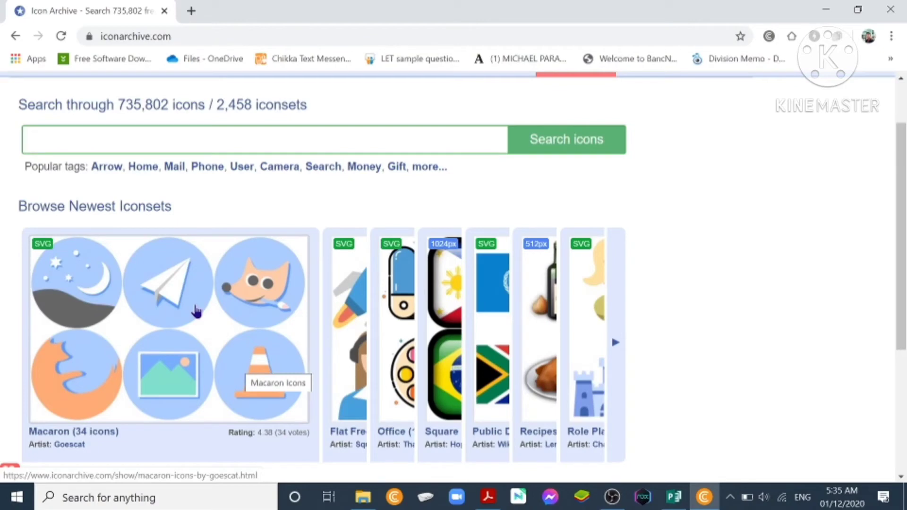
type("teac")
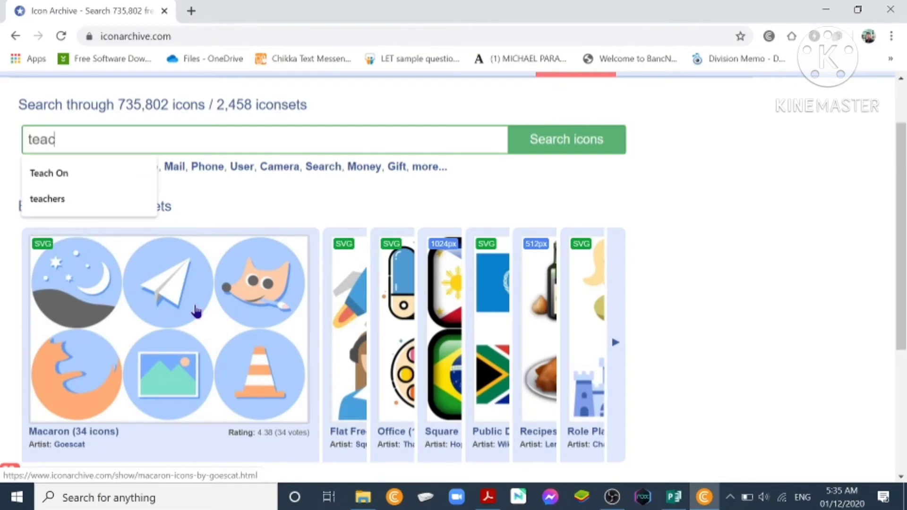
left_click(48, 199)
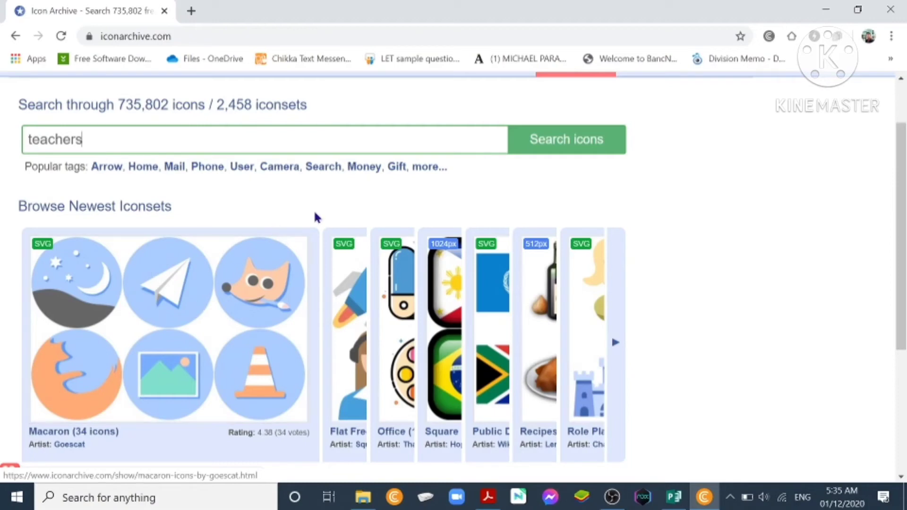
left_click(550, 141)
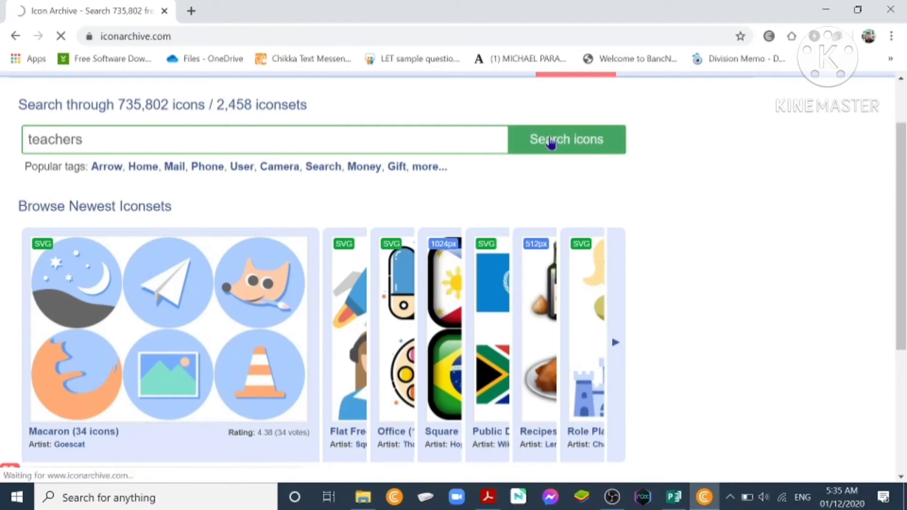
left_click(566, 140)
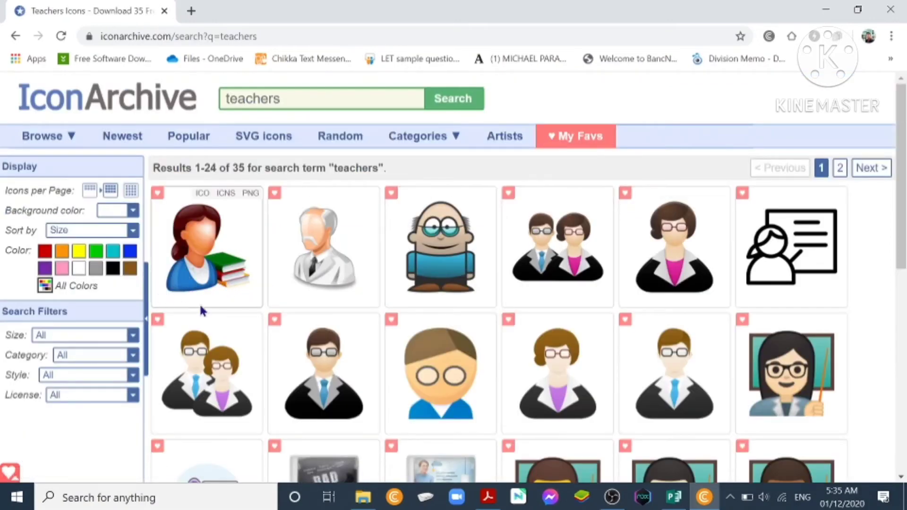
mouse_move(206, 263)
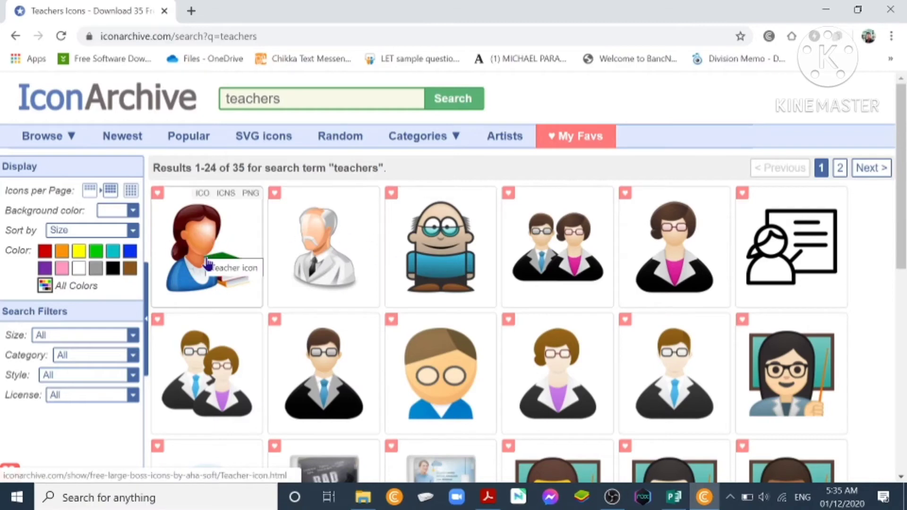
Step: Browse both pages of teacher results, then open image options for the teacher-with-books icon
scroll("down", 3)
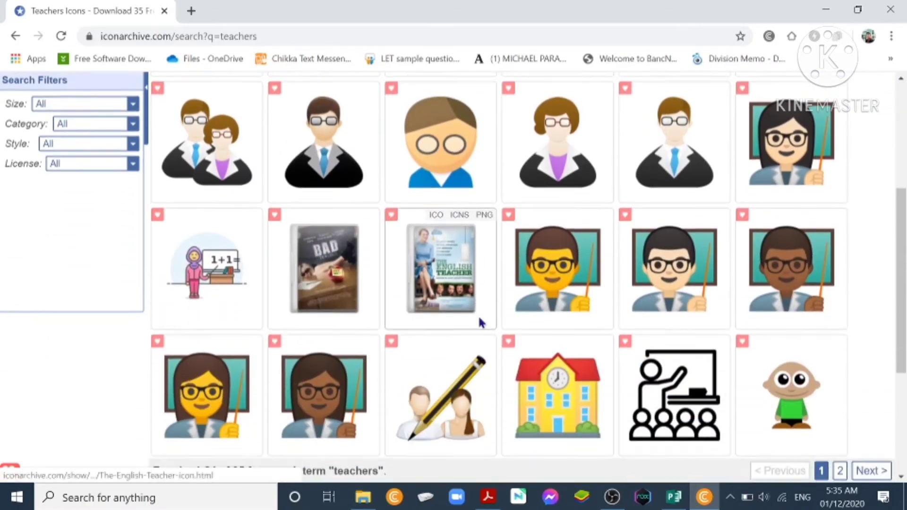
scroll("down", 3)
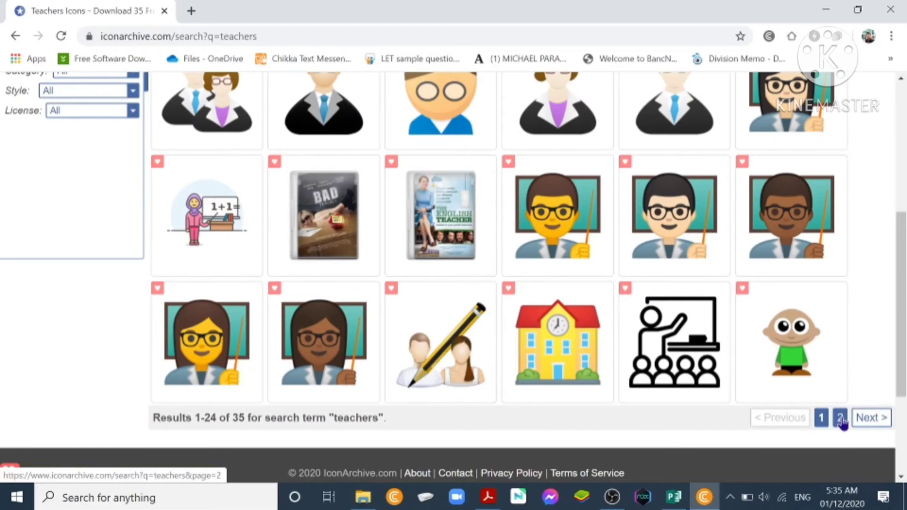
left_click(839, 418)
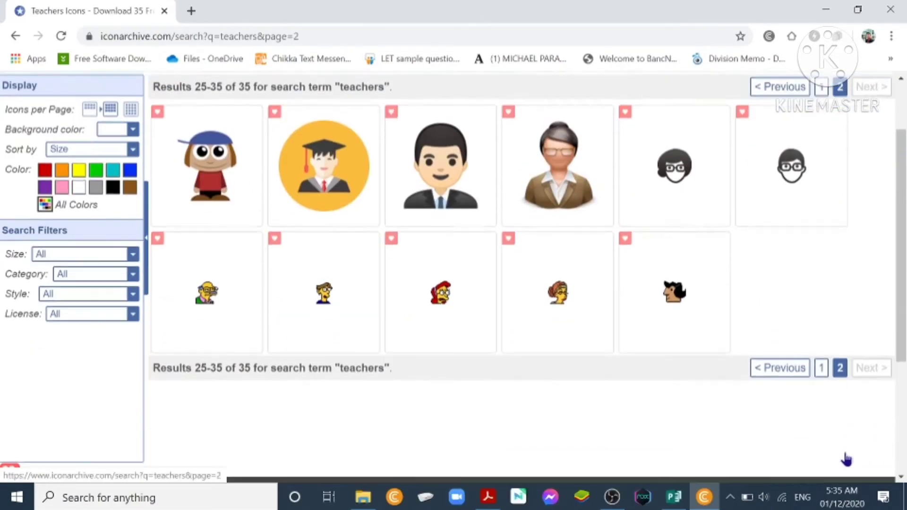
scroll("down", 3)
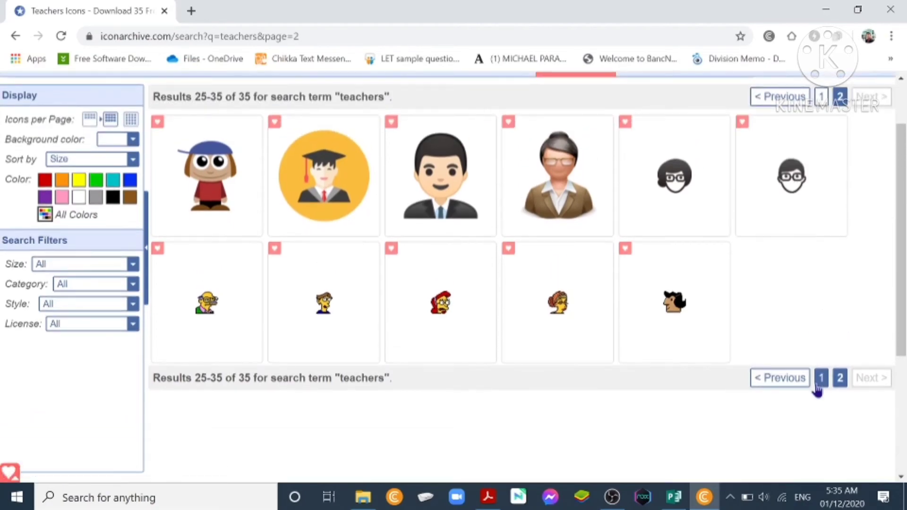
left_click(822, 377)
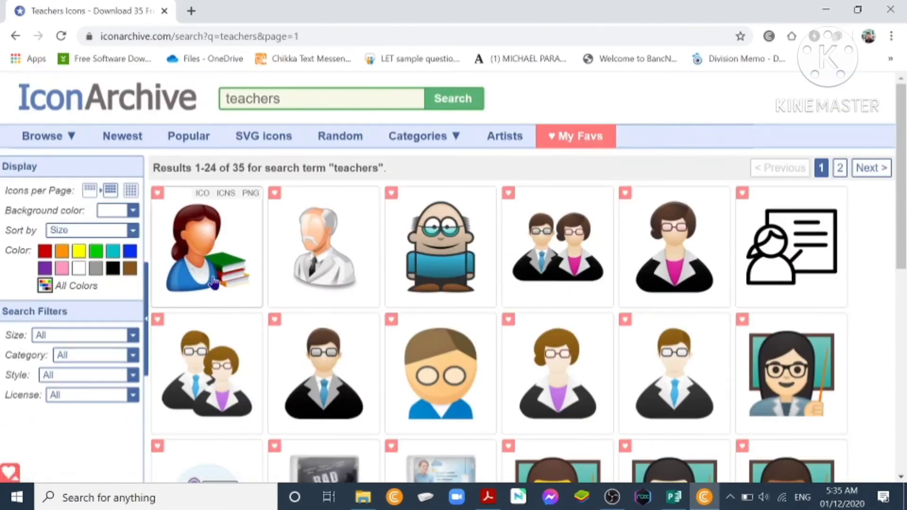
right_click(212, 279)
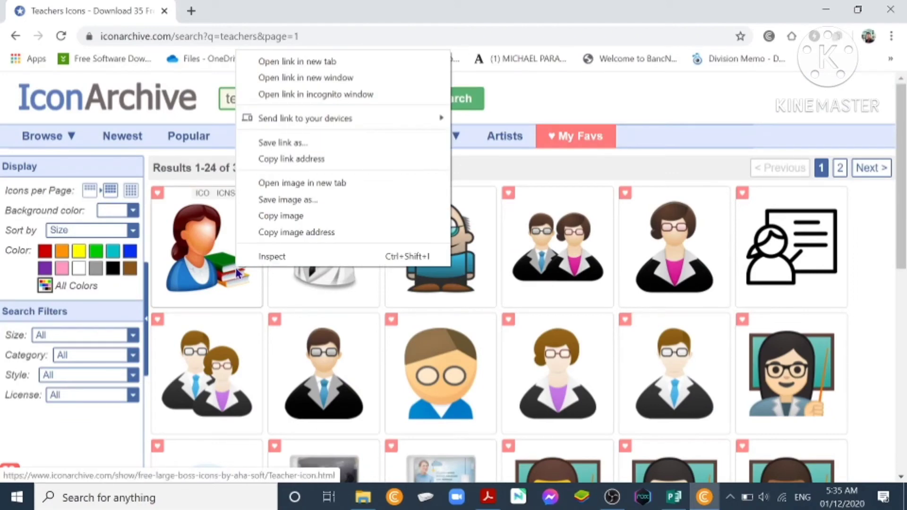
mouse_move(306, 207)
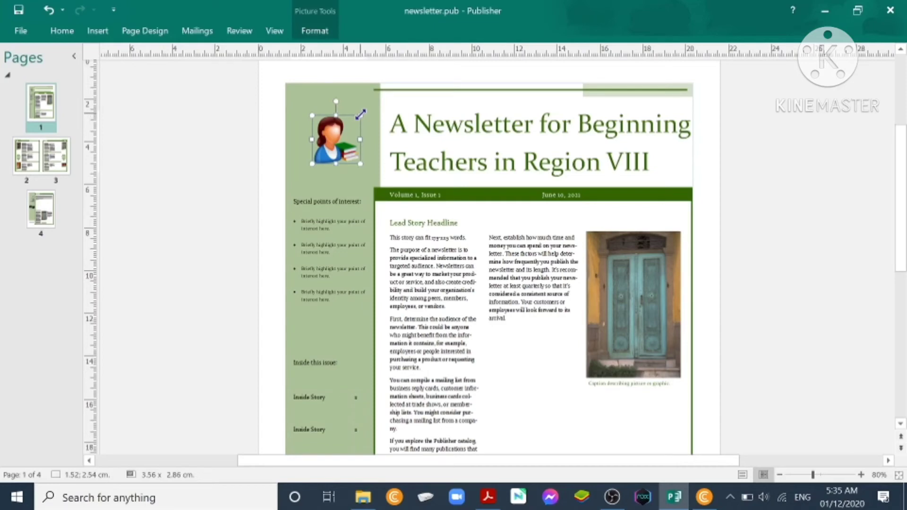
Step: Enlarge the pasted teacher-with-books icon to about 3.23 cm and place it beside the title
left_click_drag(361, 112, 370, 121)
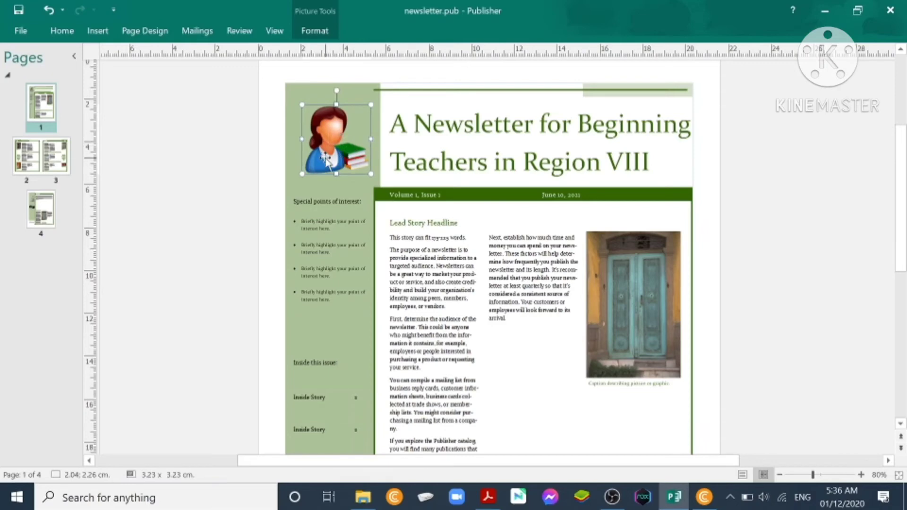
left_click_drag(335, 139, 333, 145)
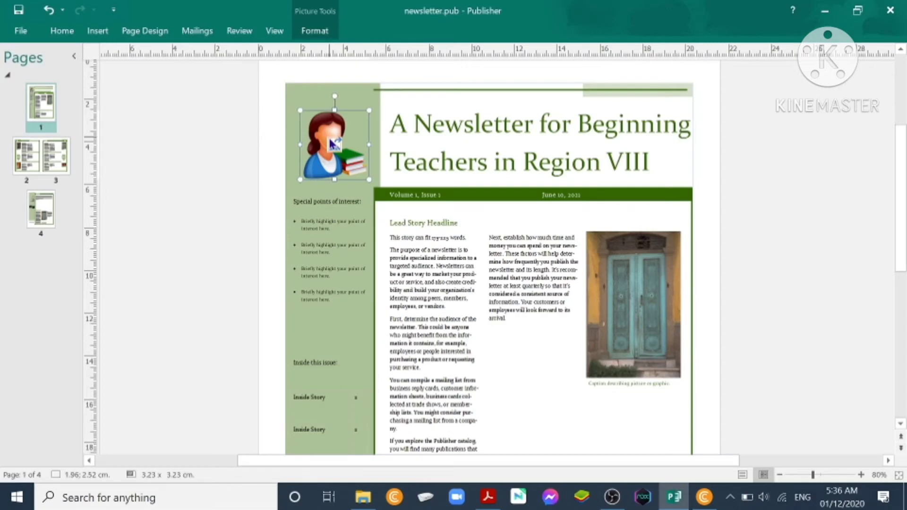
left_click(613, 296)
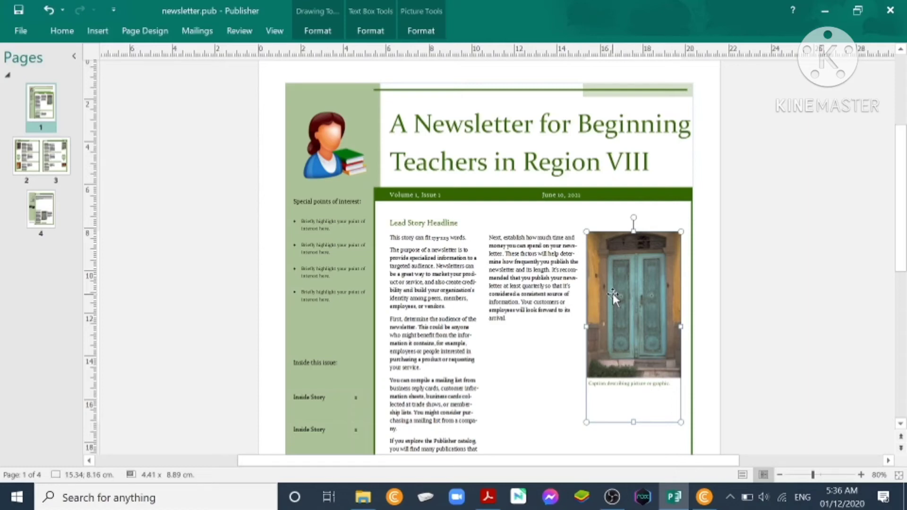
Step: Bring up the context menu for the lead story's door photo
right_click(614, 301)
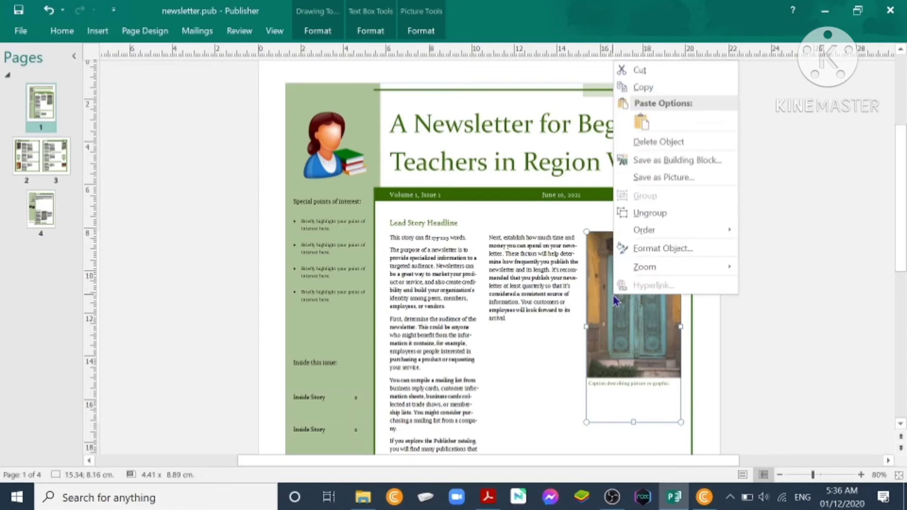
mouse_move(619, 285)
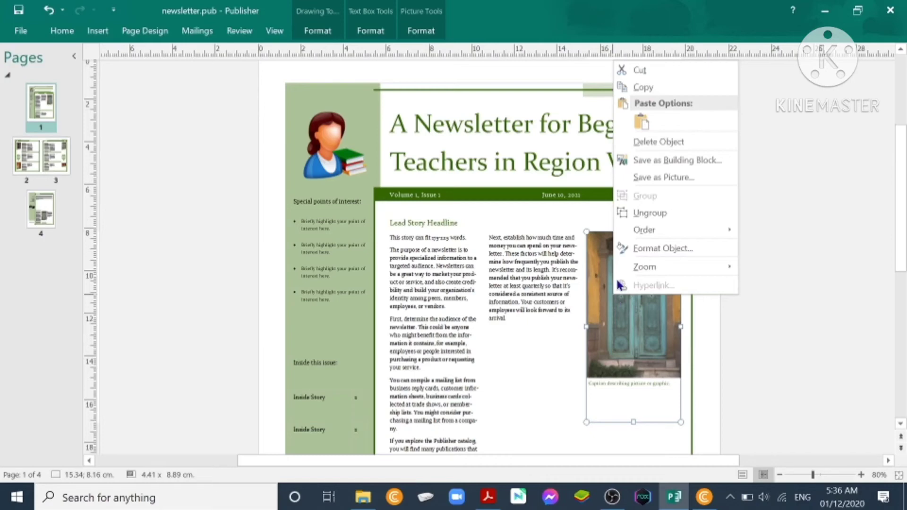
mouse_move(658, 146)
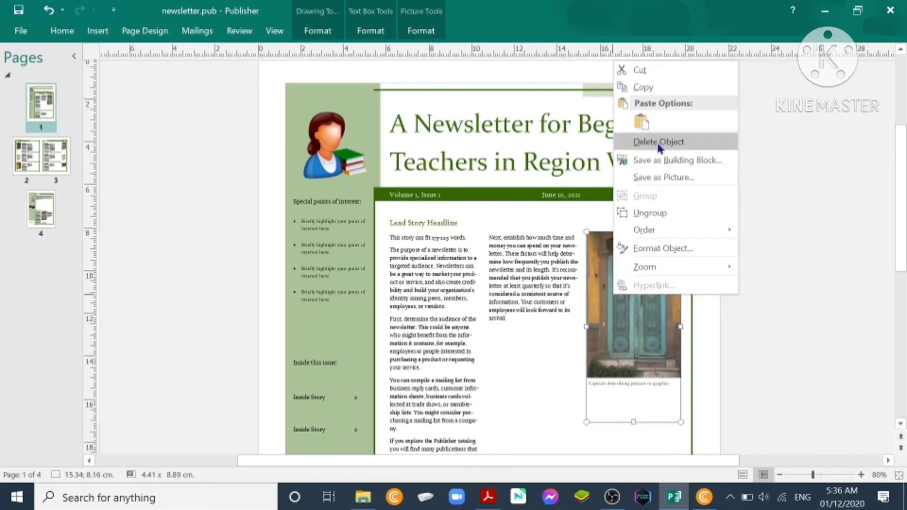
mouse_move(655, 88)
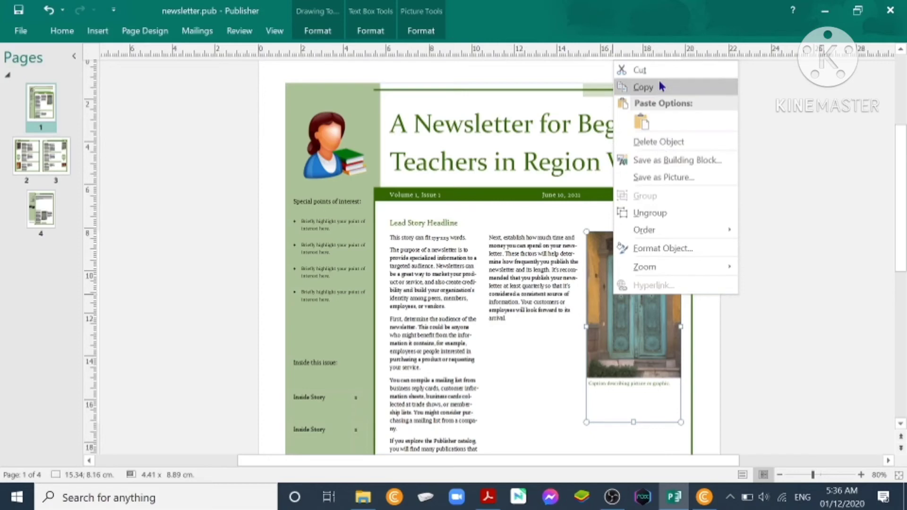
mouse_move(637, 341)
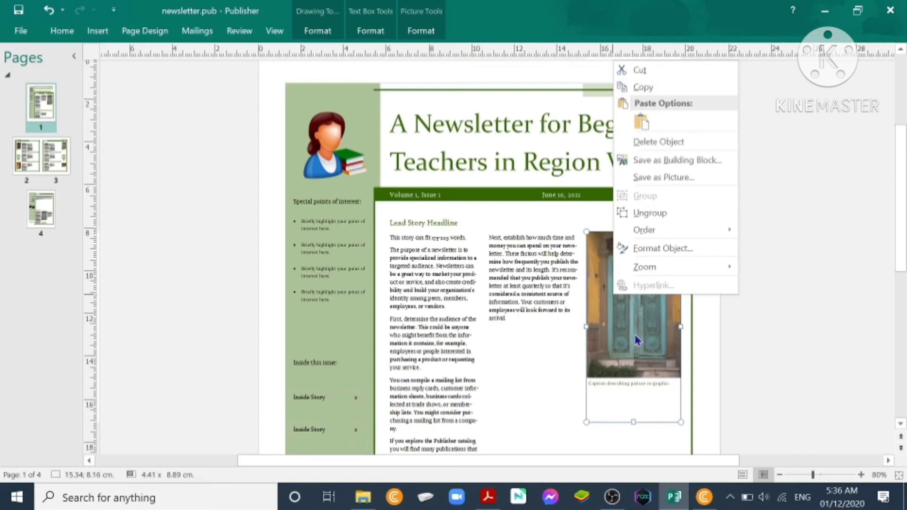
mouse_move(715, 496)
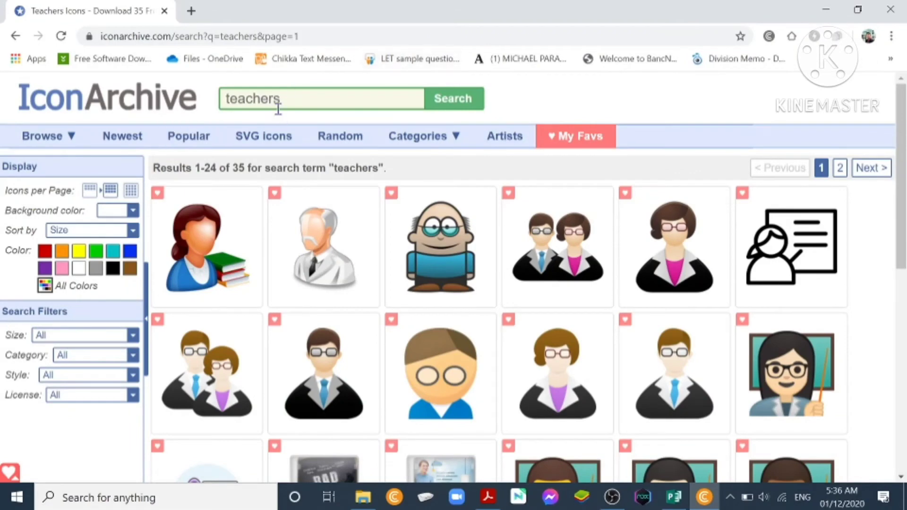
Step: Replace the search term 'teachers' with 'class' and run the search
double_click(252, 99)
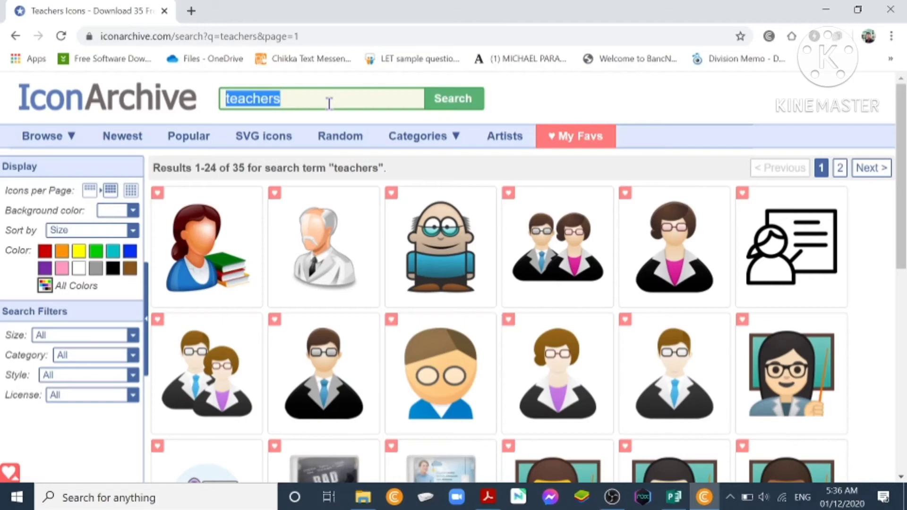
type("class")
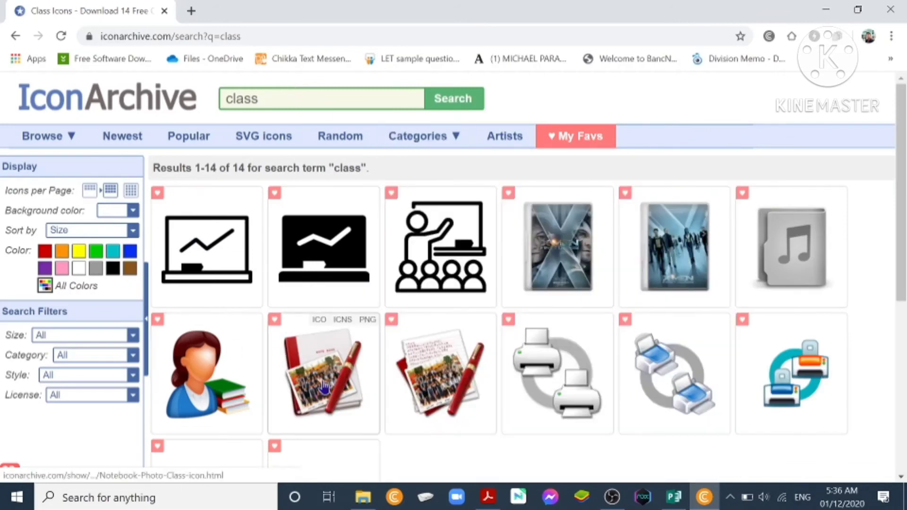
scroll("down", 3)
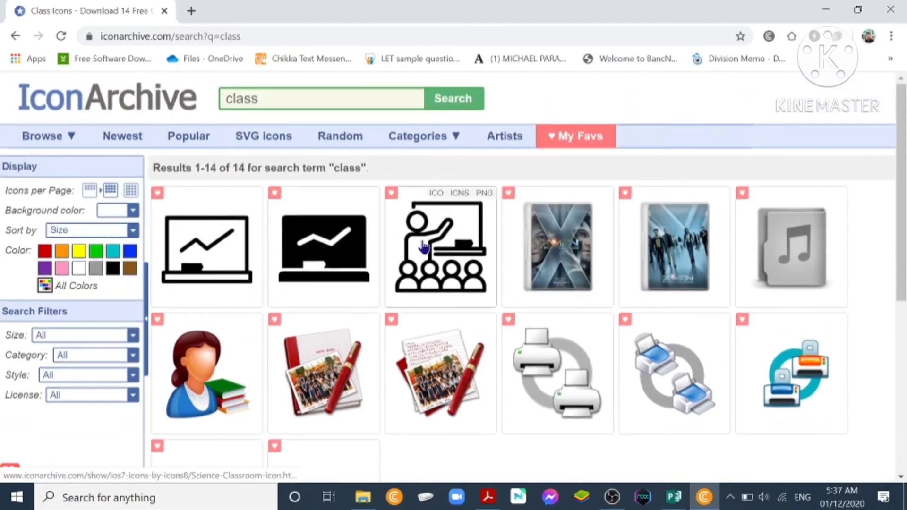
Step: Browse icon sets by alphabet, then return to the 14 class results and scroll through them
left_click(49, 136)
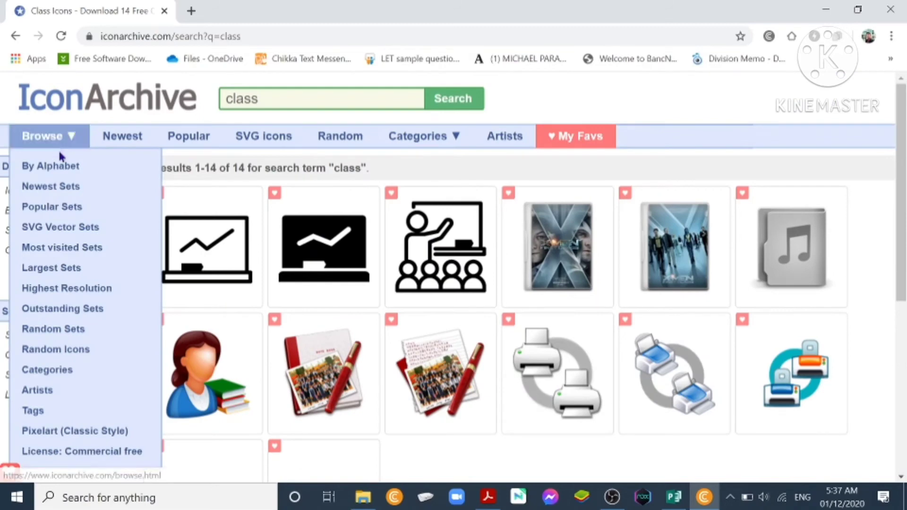
left_click(49, 165)
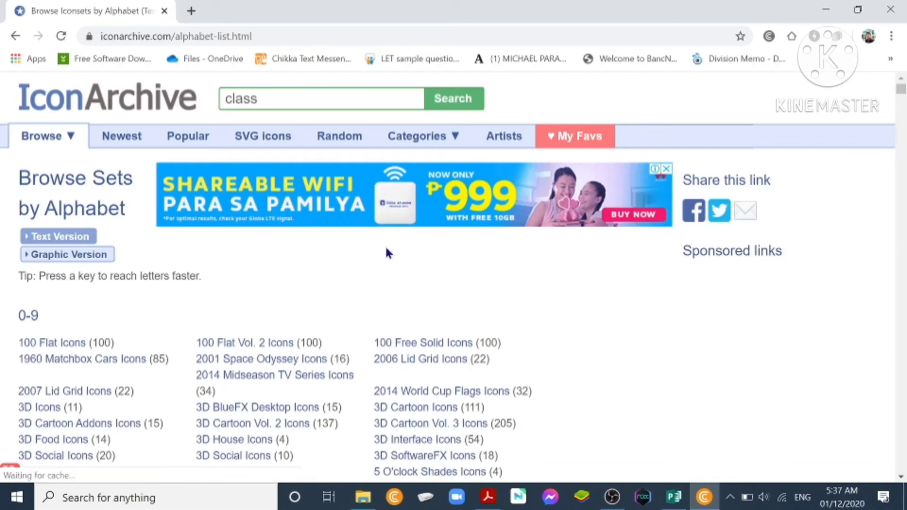
scroll("down", 3)
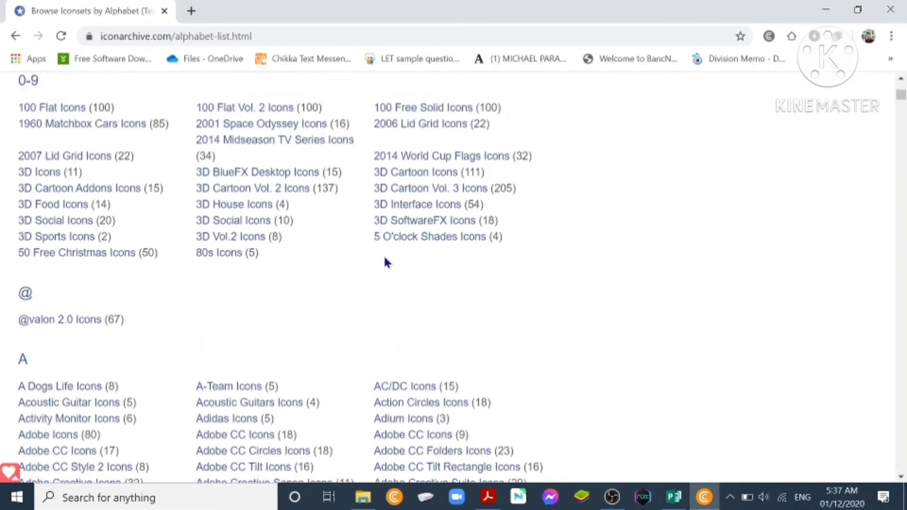
scroll("up", 3)
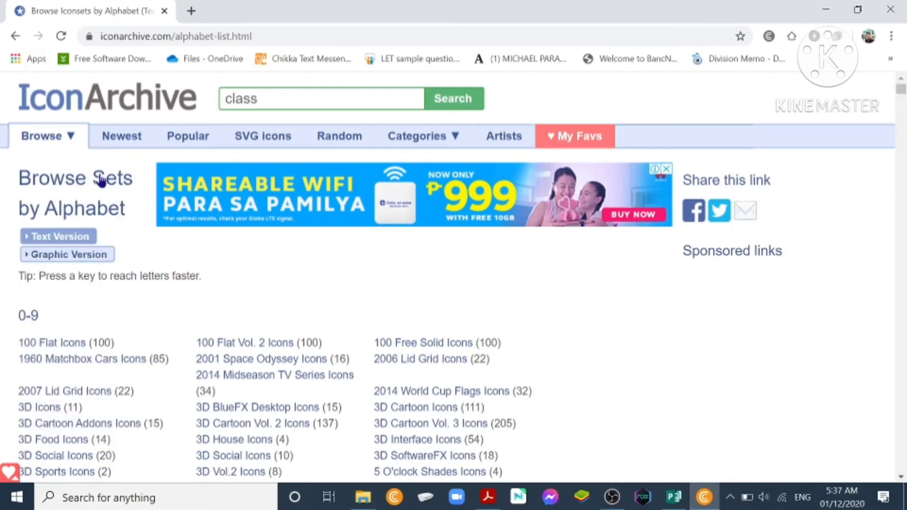
mouse_move(17, 37)
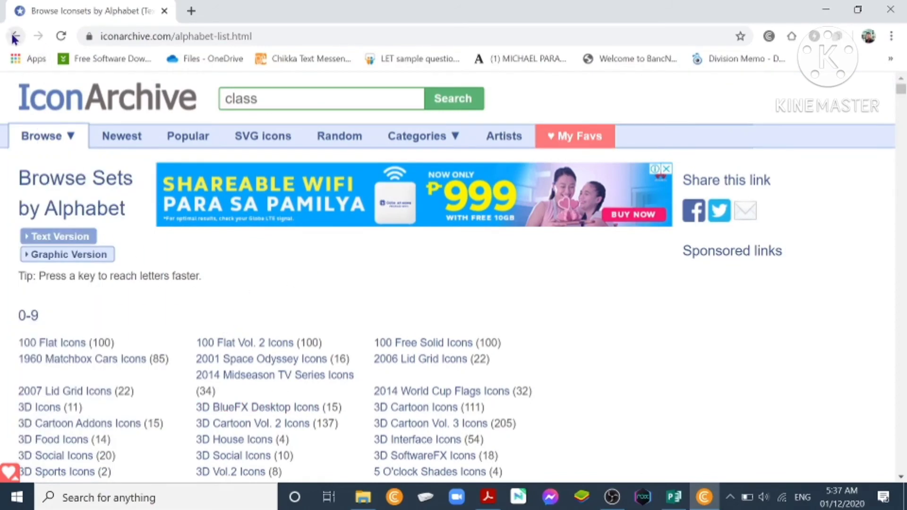
left_click(453, 98)
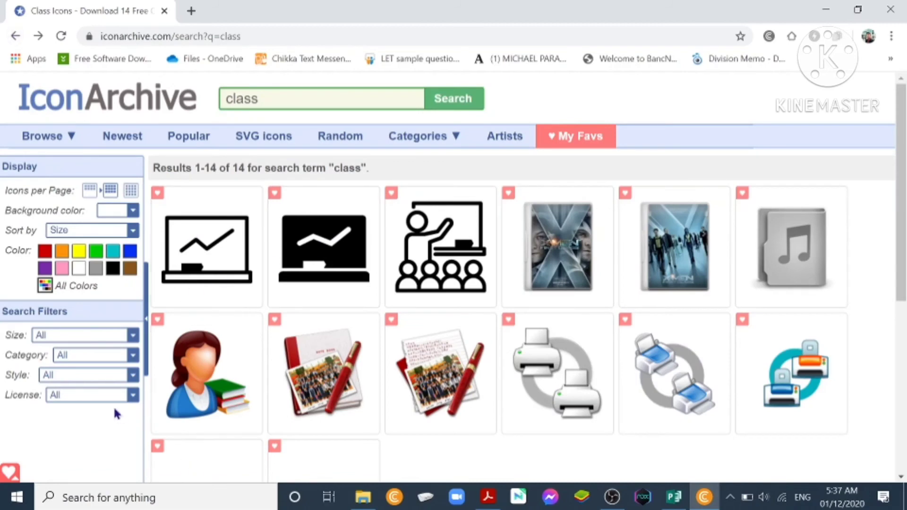
scroll("down", 3)
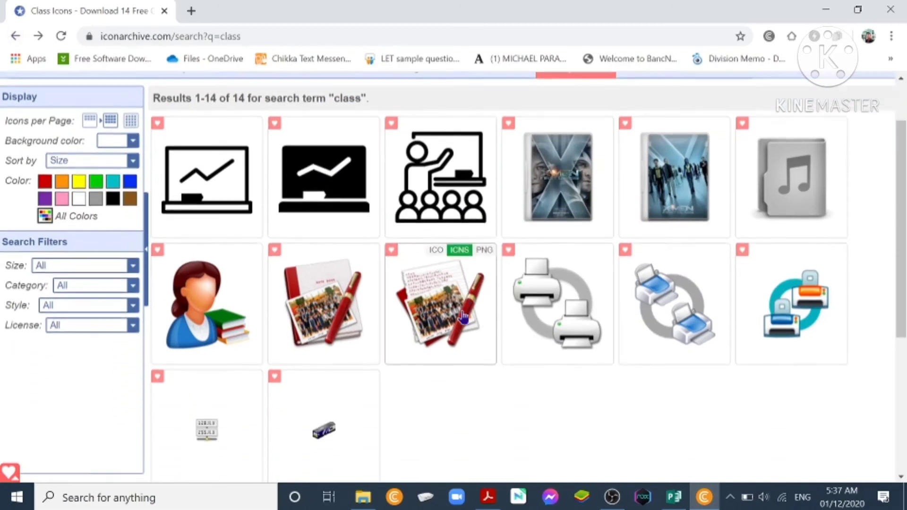
scroll("down", 3)
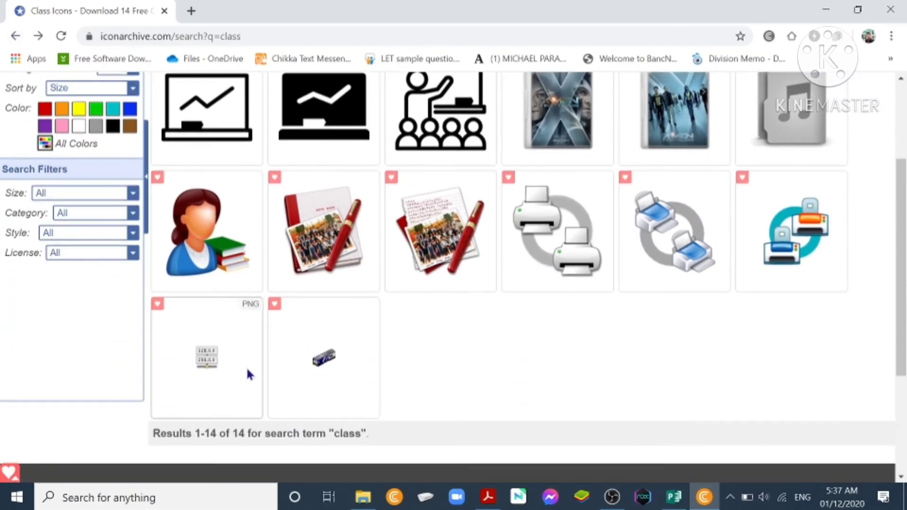
scroll("up", 3)
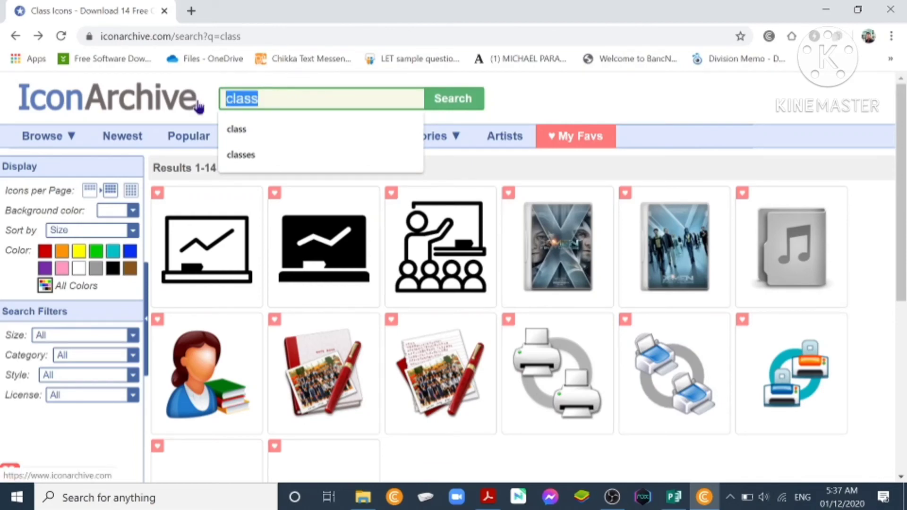
Step: Search IconArchive for 'school' and copy the yellow school-building icon image
type("school")
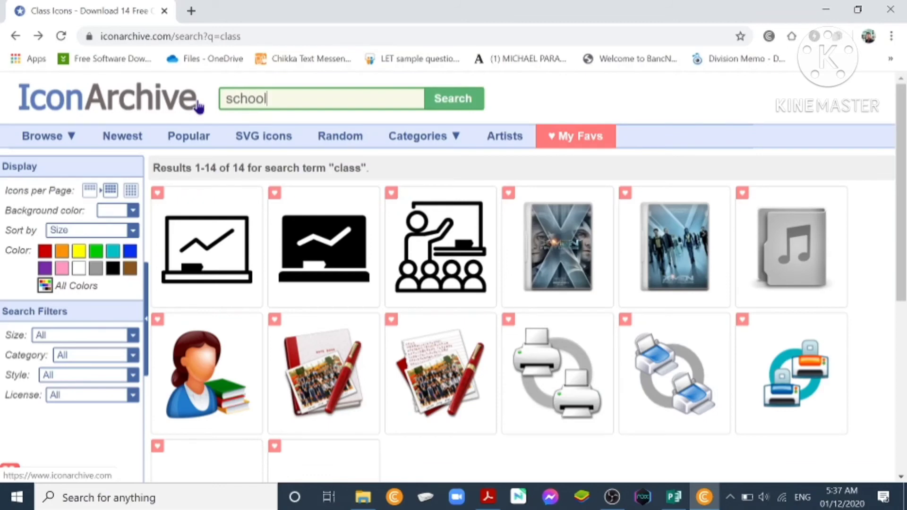
left_click(453, 99)
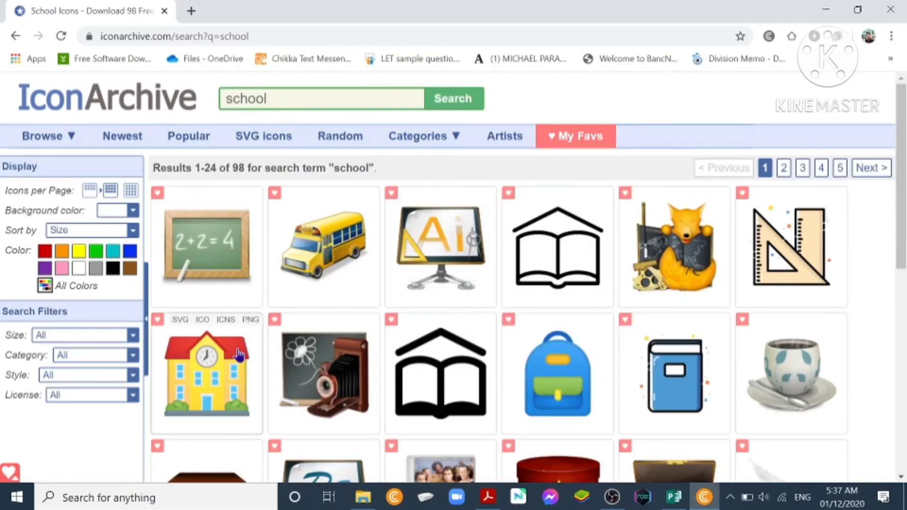
scroll("down", 3)
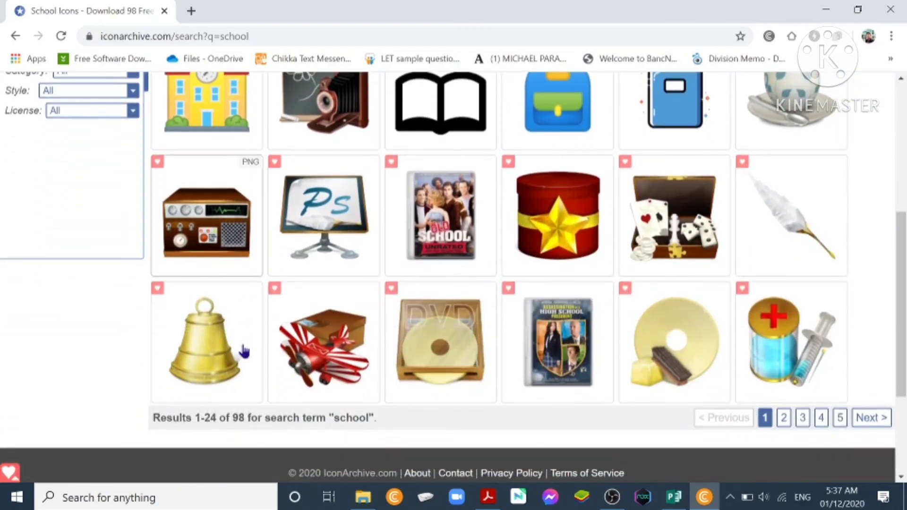
mouse_move(330, 353)
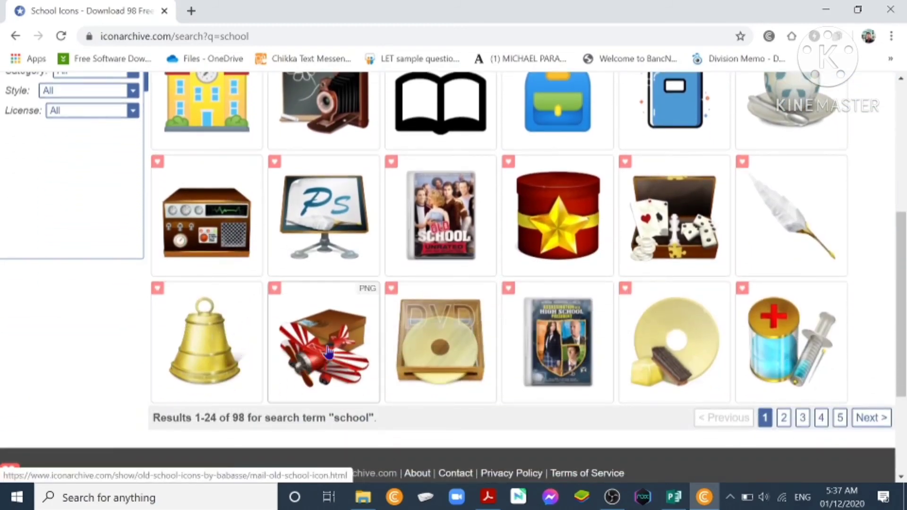
scroll("down", 3)
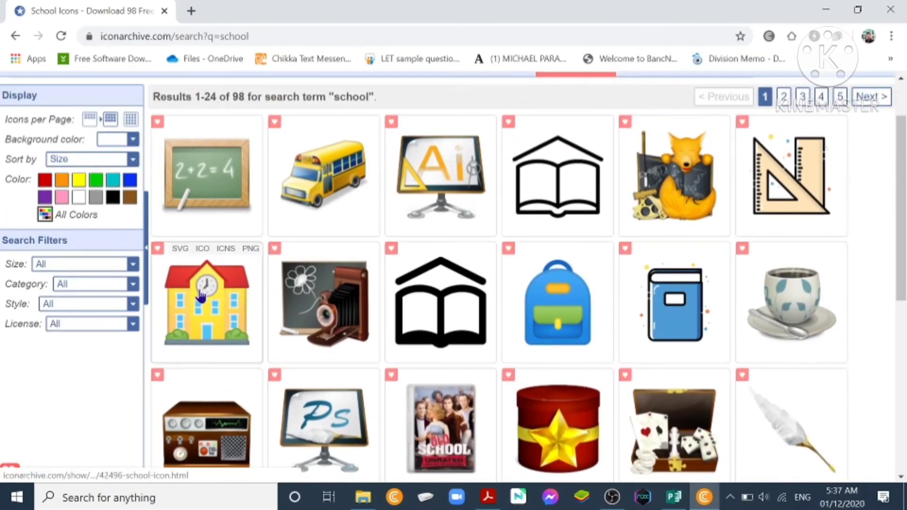
right_click(203, 293)
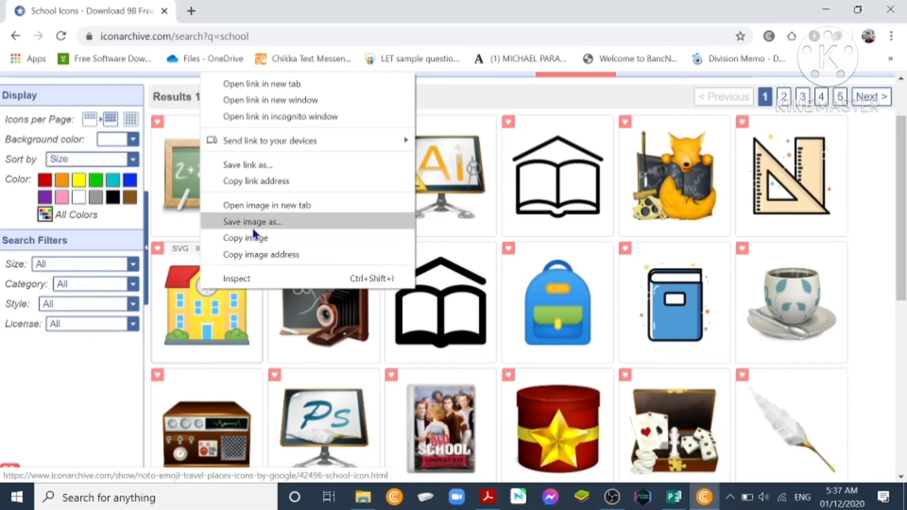
left_click(672, 495)
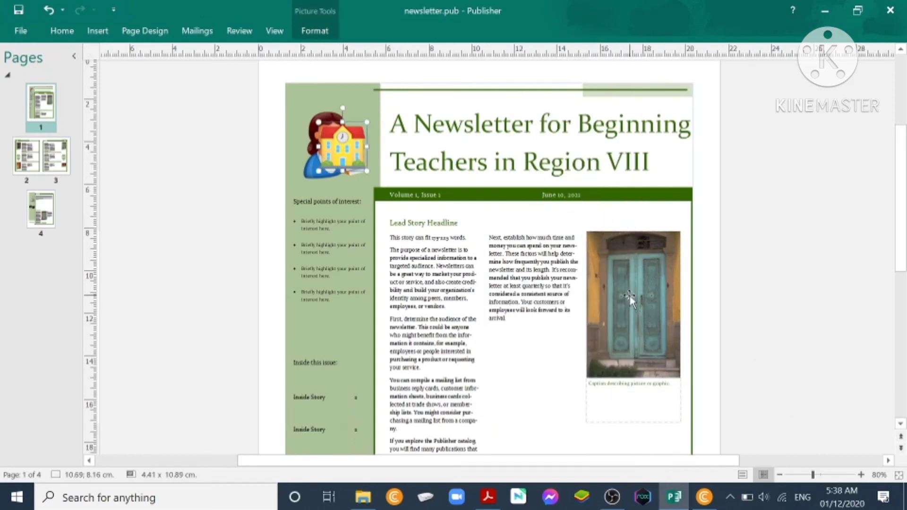
Step: Delete the door photo and set the school-building icon in its place on page 1
right_click(631, 300)
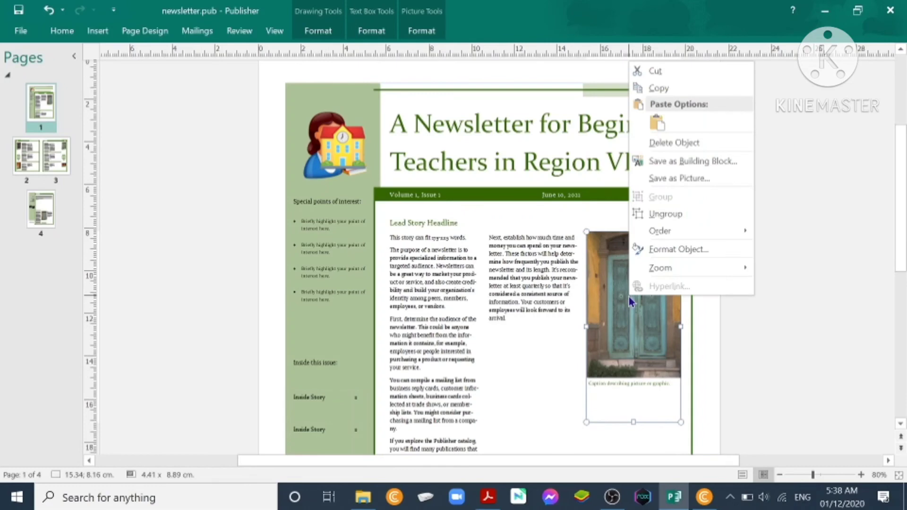
mouse_move(682, 143)
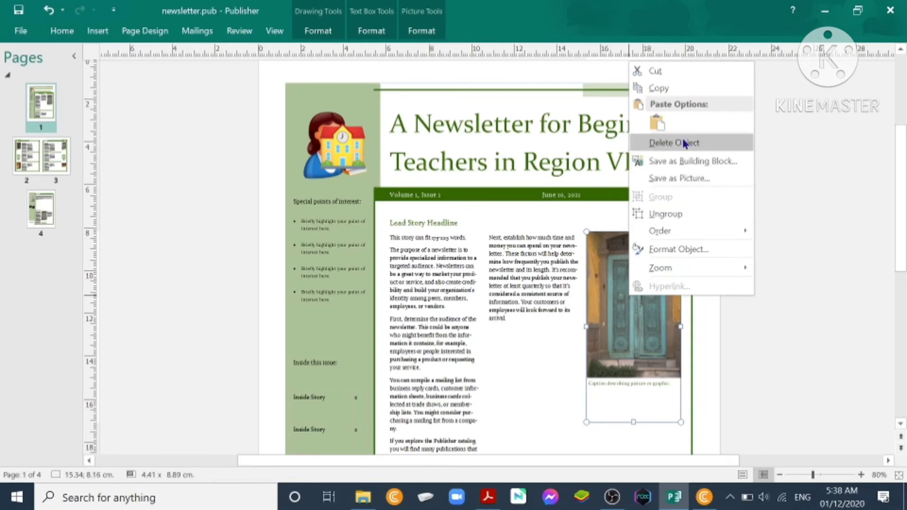
left_click(674, 143)
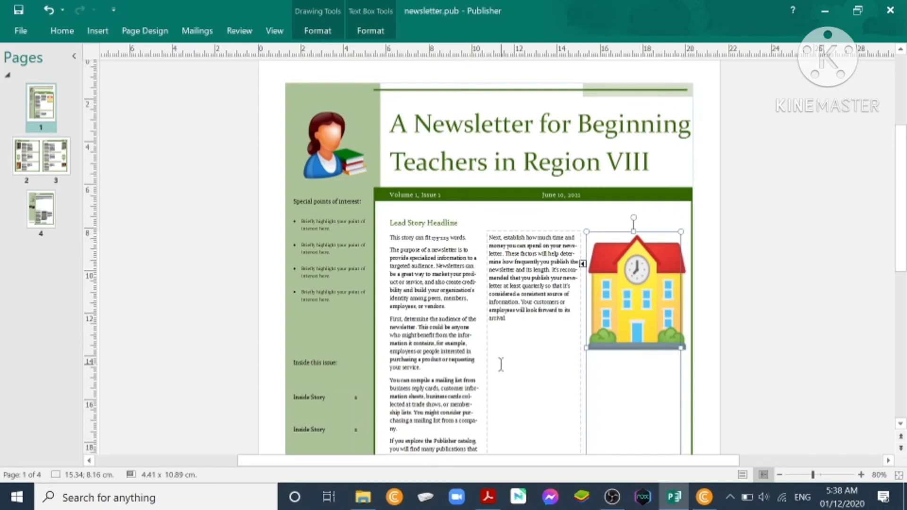
left_click(735, 295)
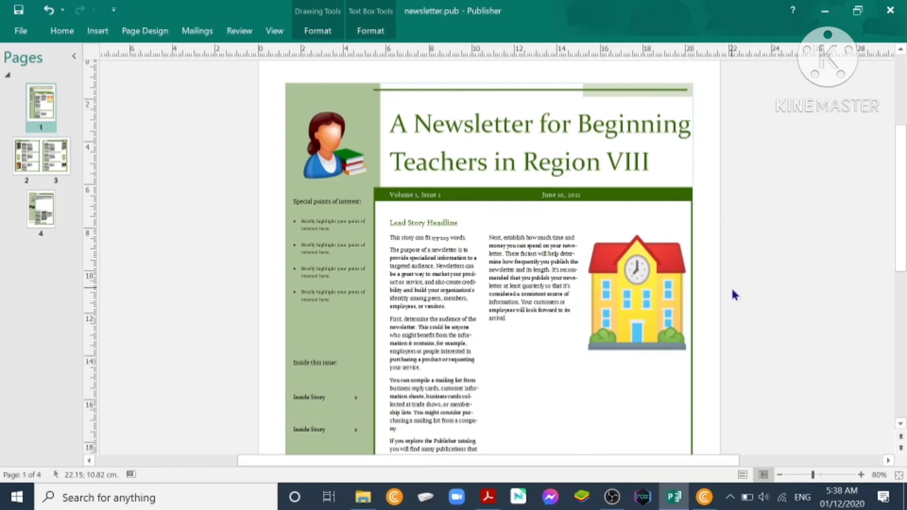
left_click(281, 249)
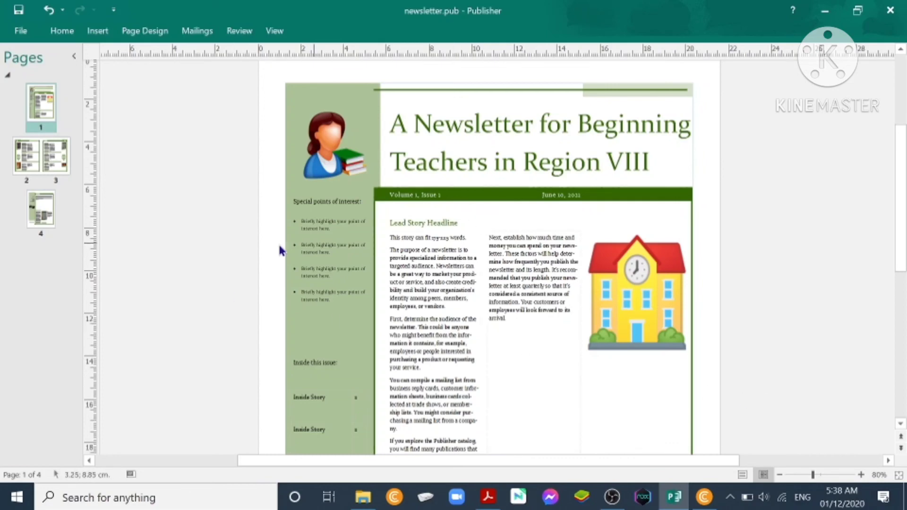
left_click(41, 161)
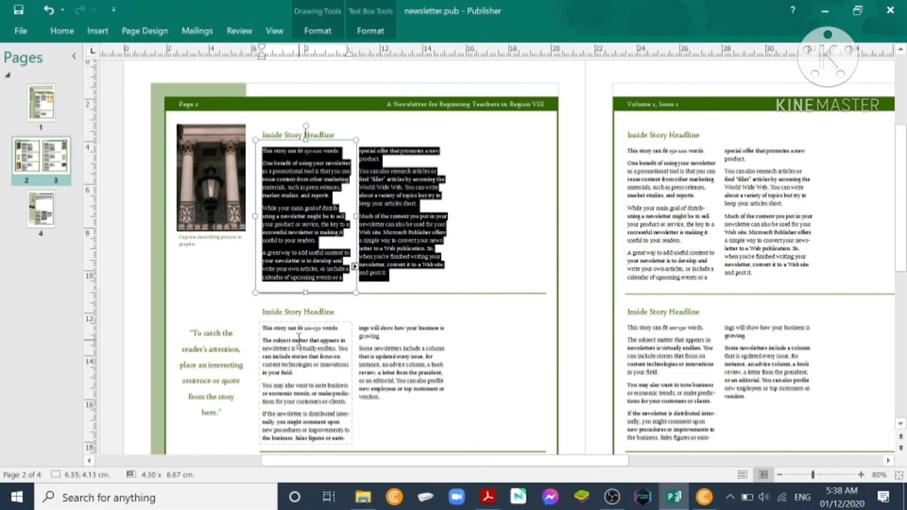
left_click(298, 369)
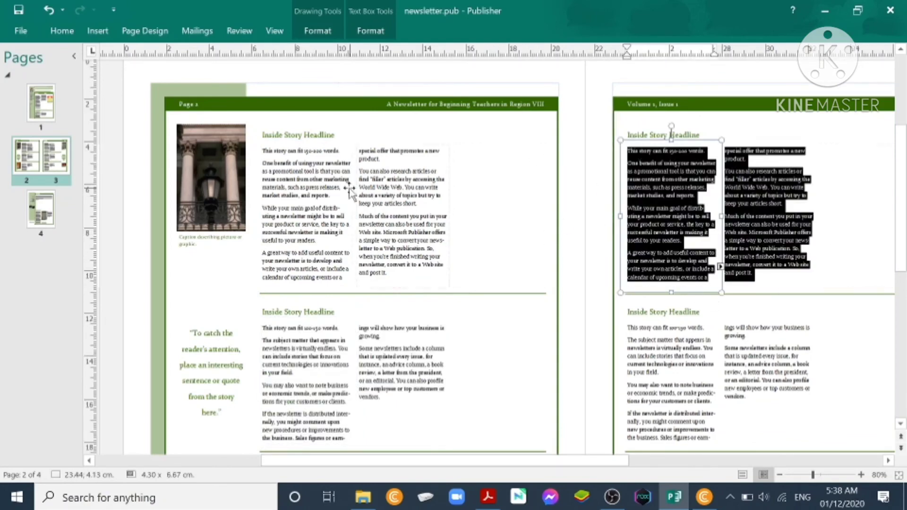
scroll("down", 3)
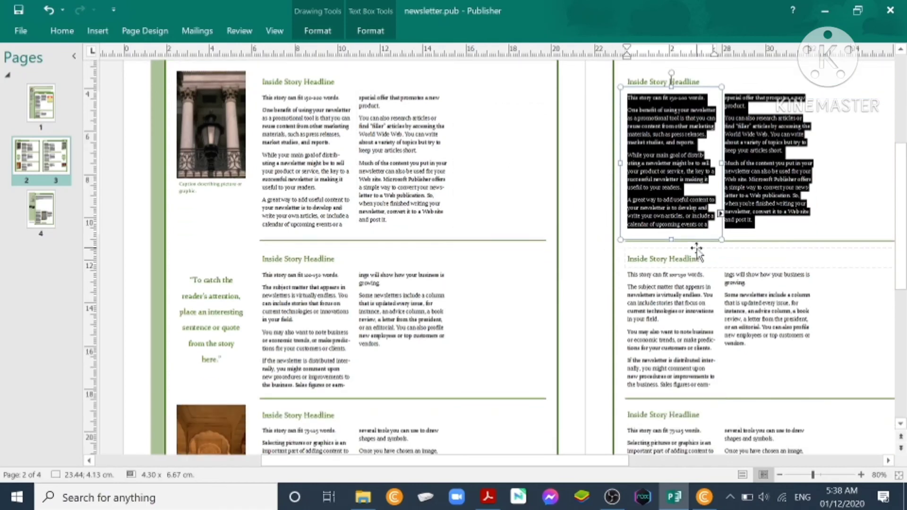
scroll("down", 3)
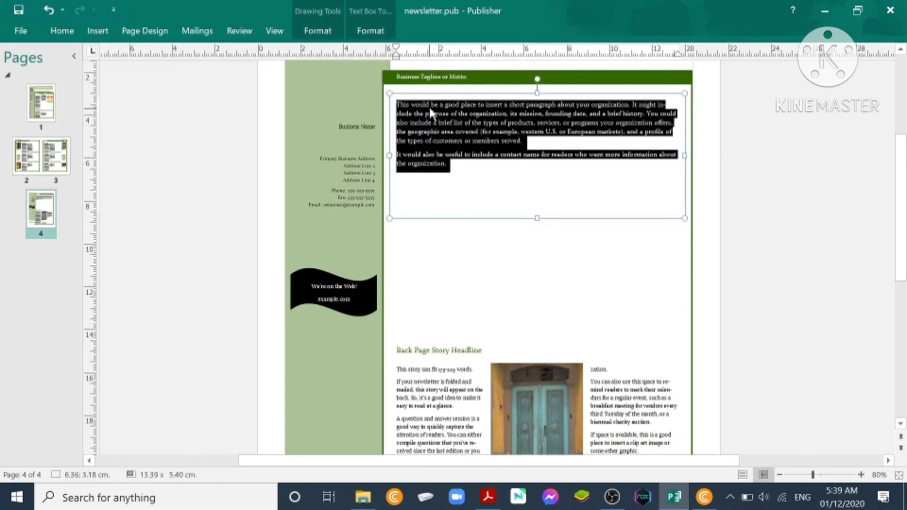
mouse_move(444, 253)
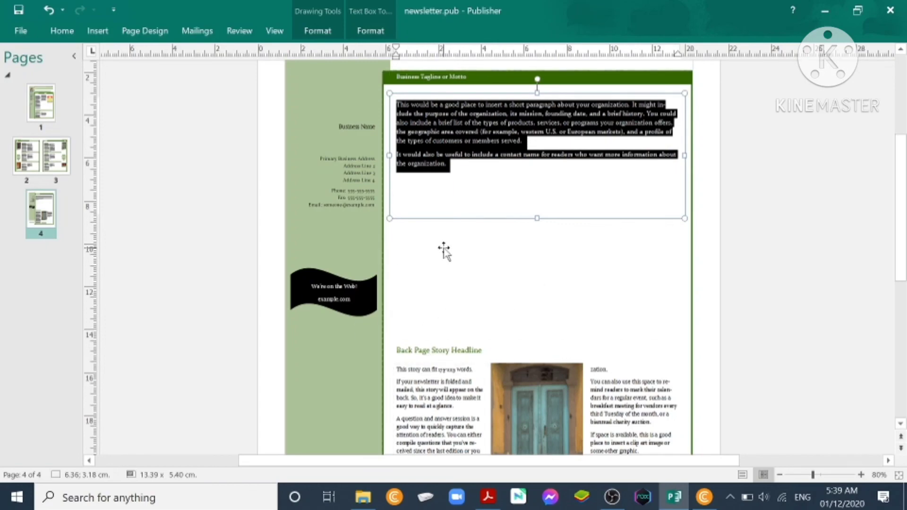
scroll("down", 3)
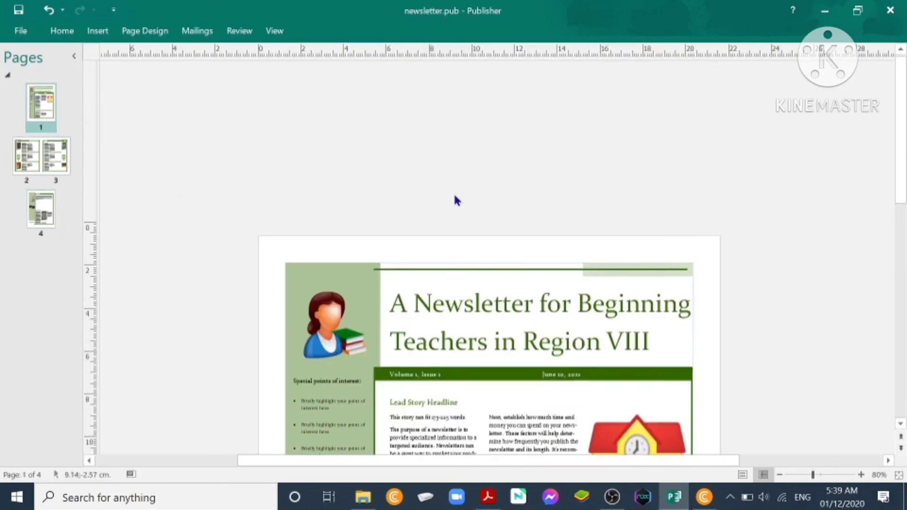
scroll("down", 3)
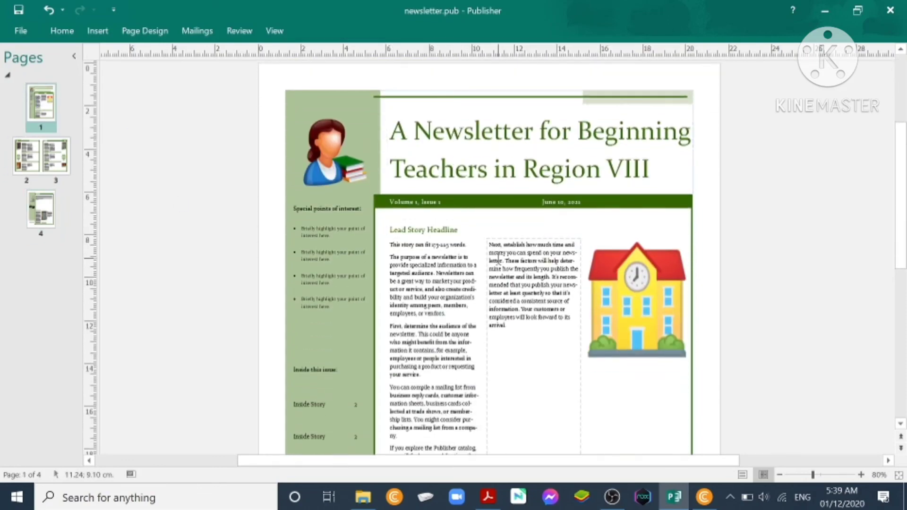
scroll("down", 3)
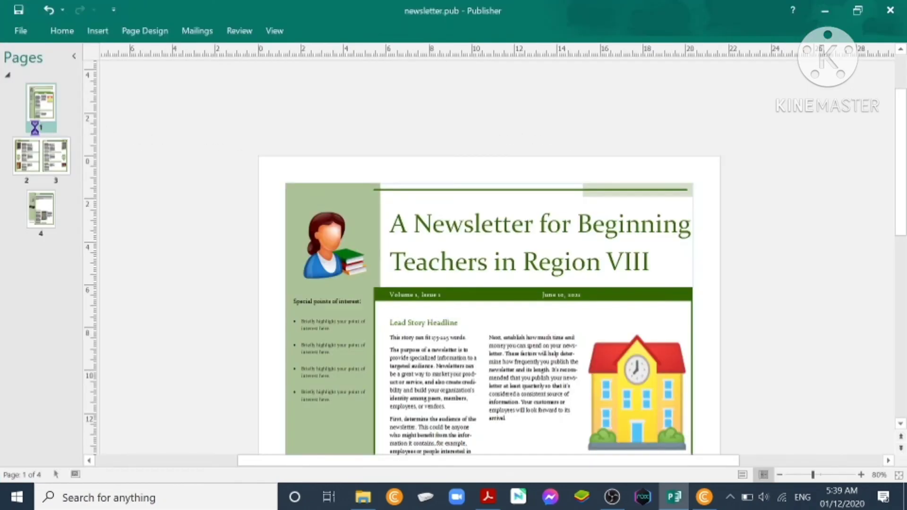
left_click(19, 31)
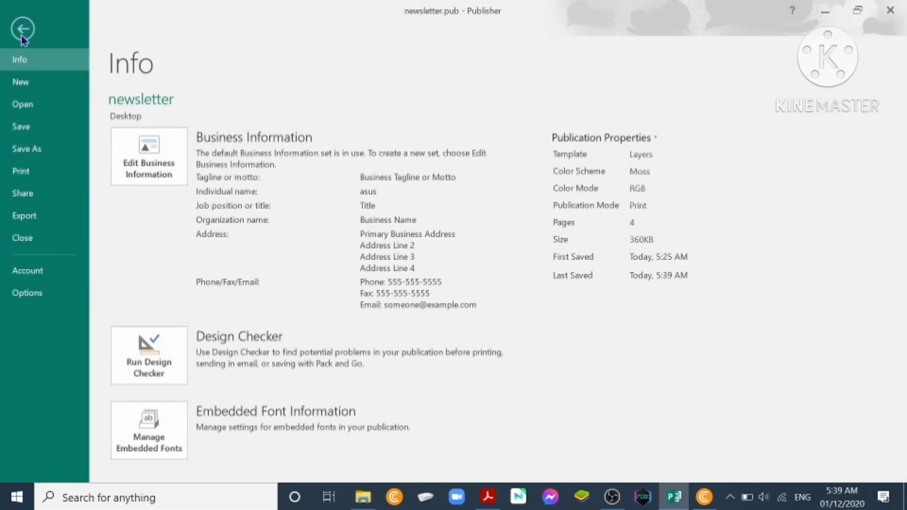
left_click(18, 171)
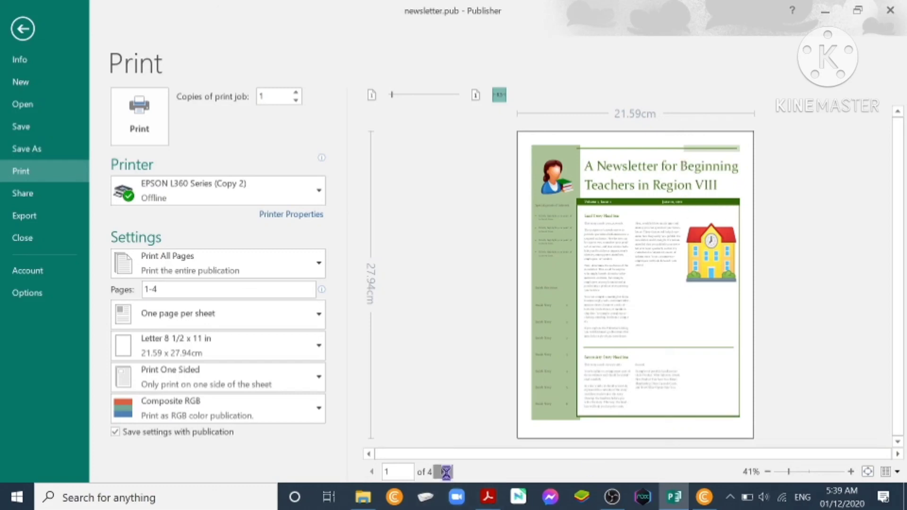
left_click(442, 472)
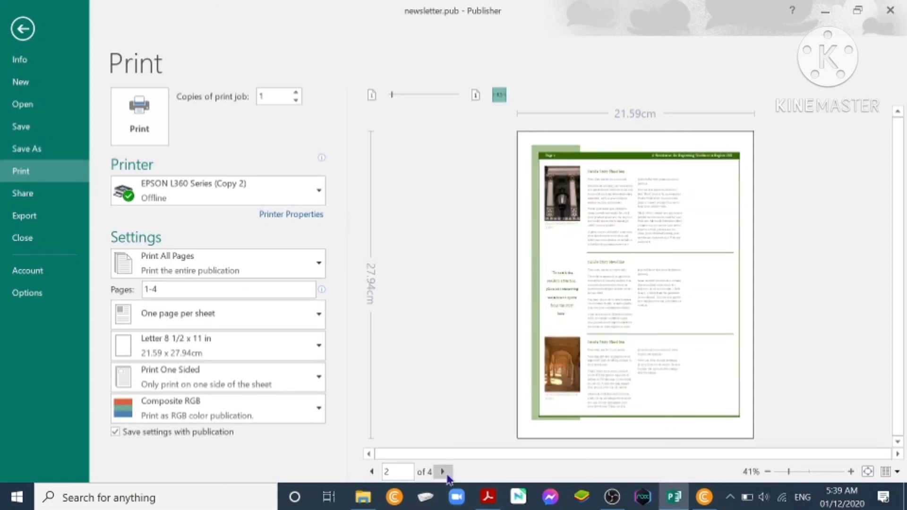
left_click(442, 472)
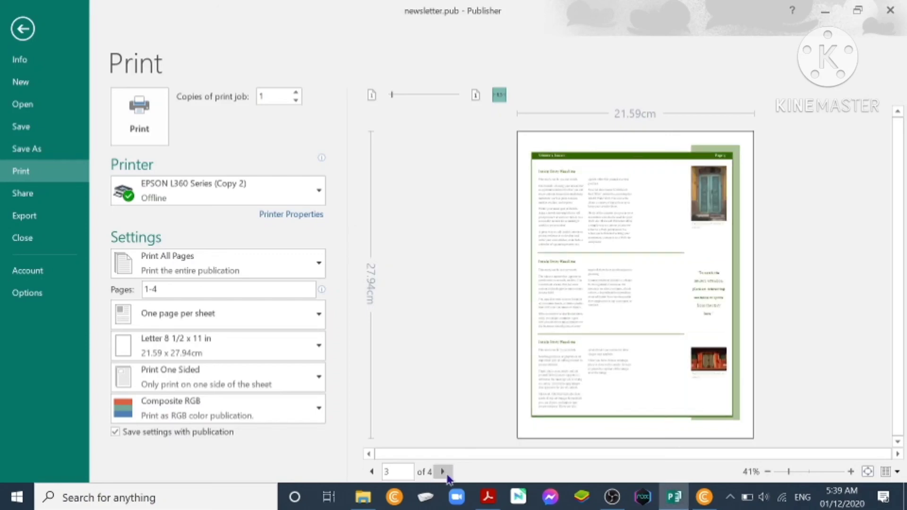
left_click(442, 471)
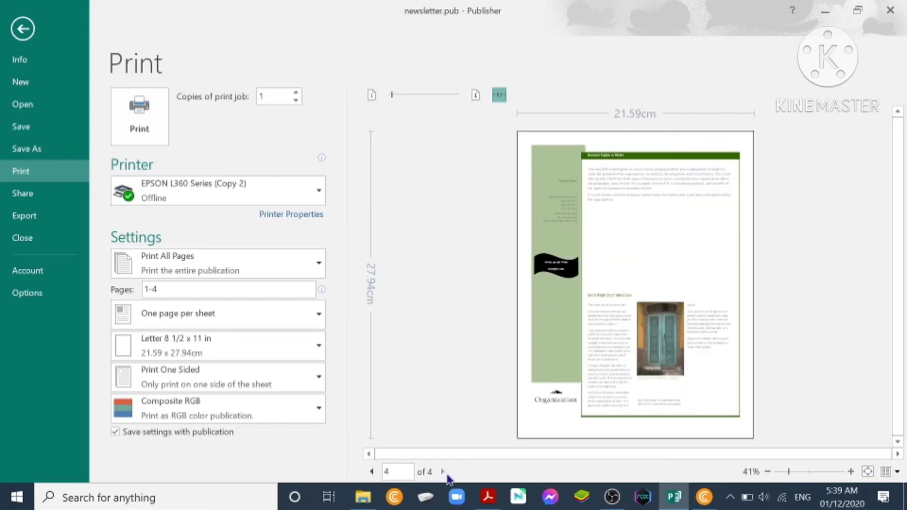
left_click(20, 29)
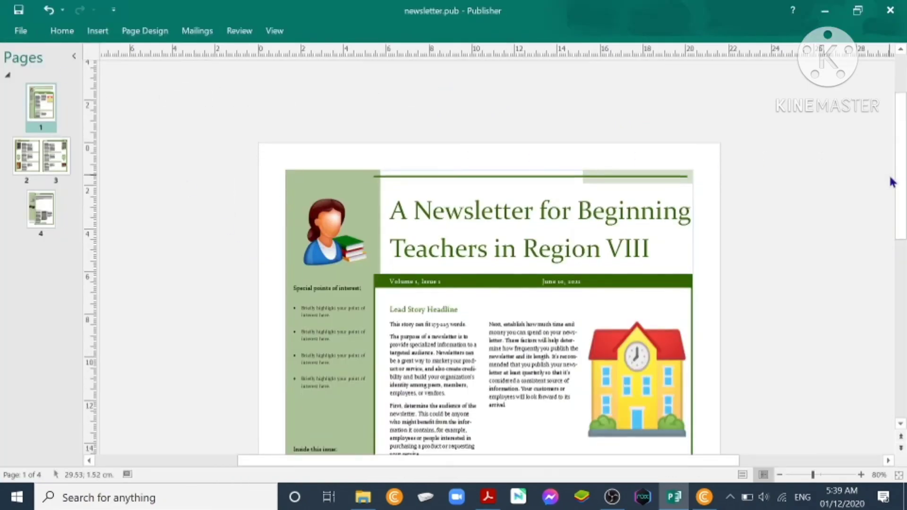
scroll("down", 3)
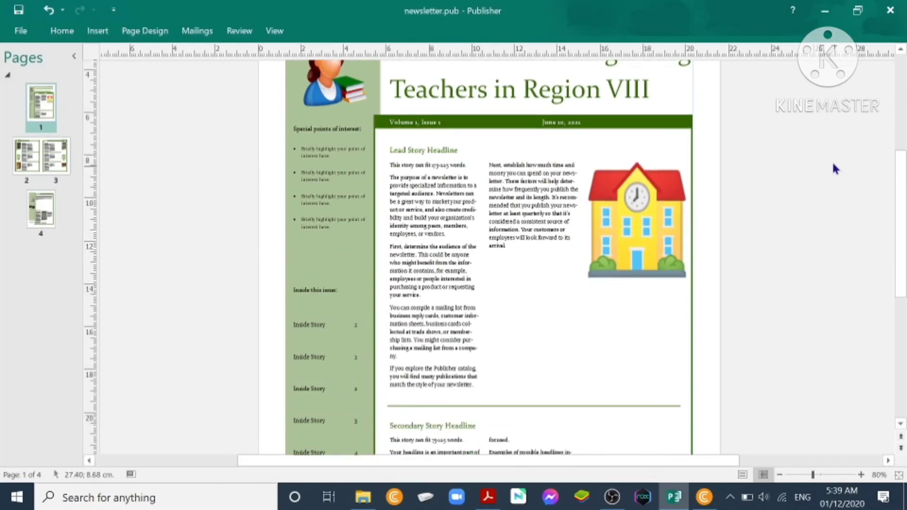
scroll("down", 3)
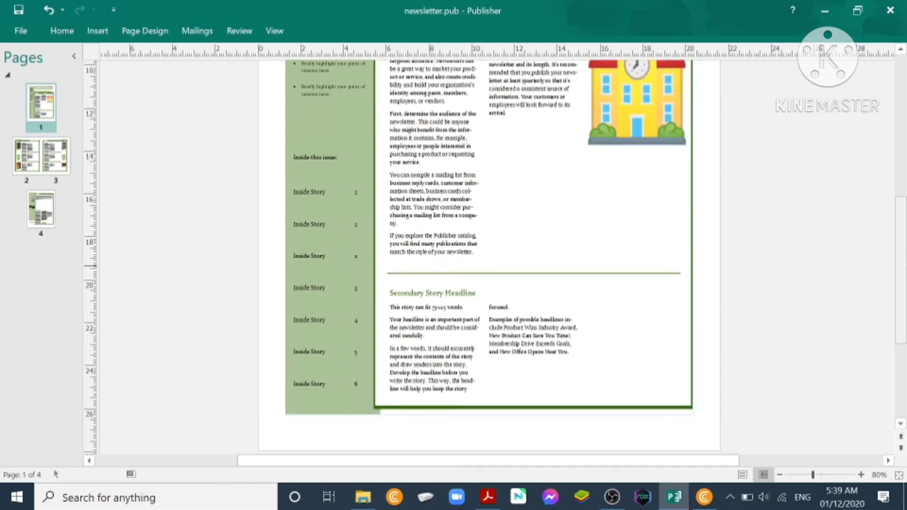